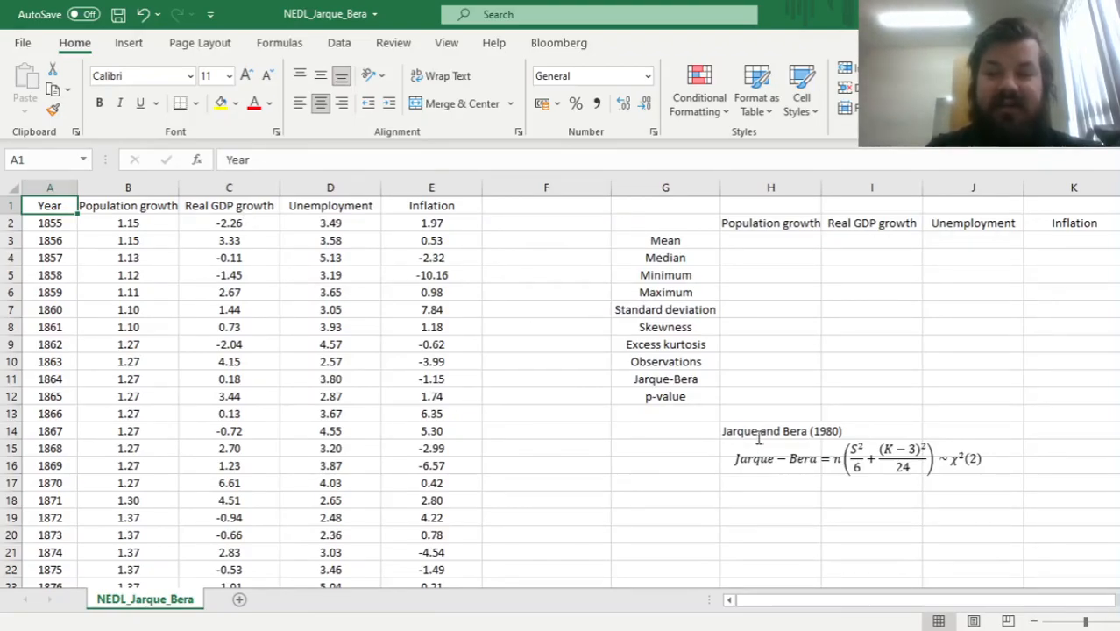
Step: Point out the Jarque-Bera reference, the Year column, and the series headings
{"action": "left_click", "coordinate": [771, 430]}
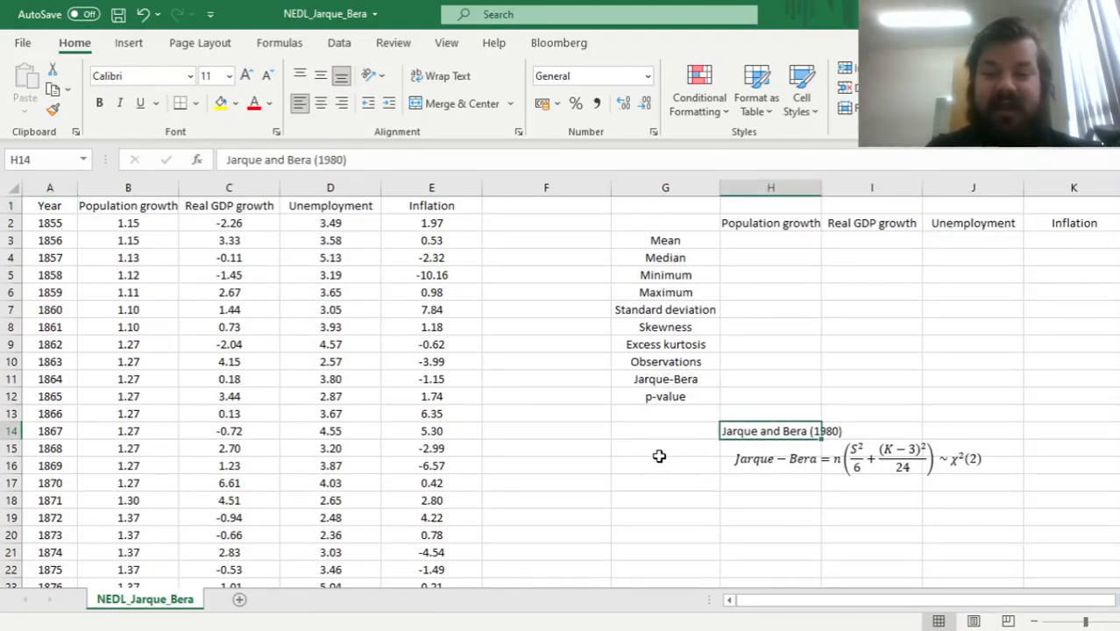
{"action": "mouse_move", "coordinate": [651, 459]}
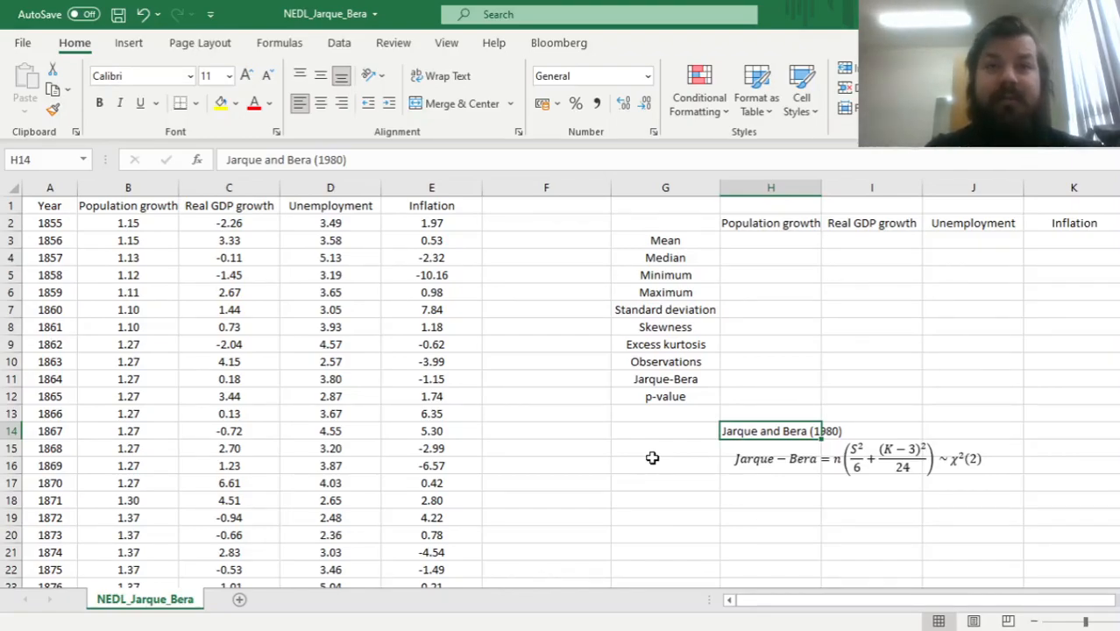
{"action": "mouse_move", "coordinate": [662, 431]}
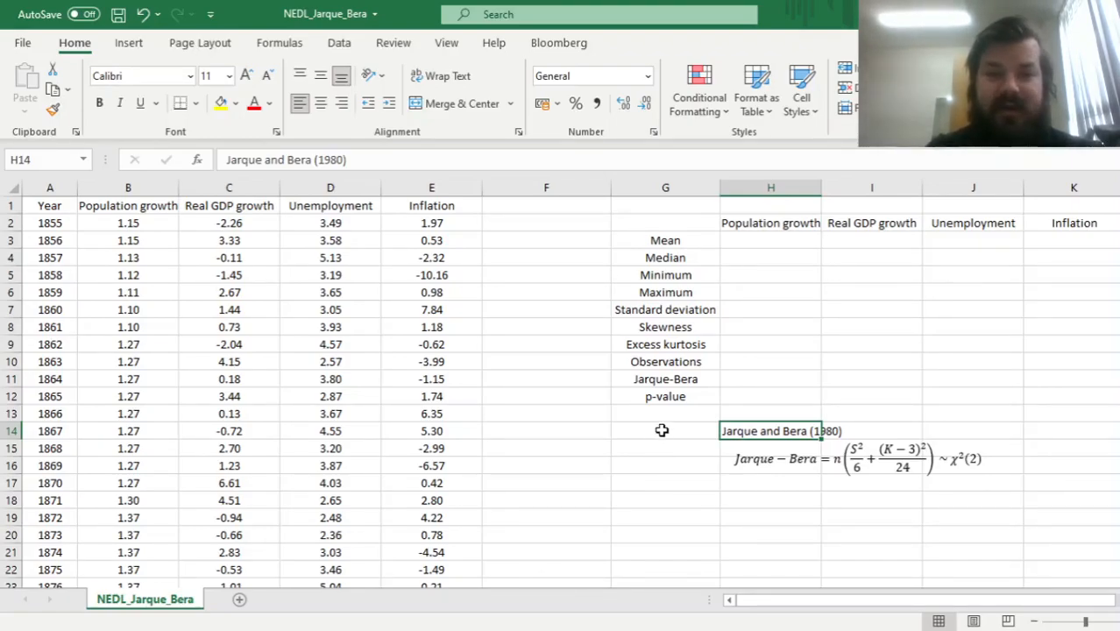
{"action": "mouse_move", "coordinate": [492, 349]}
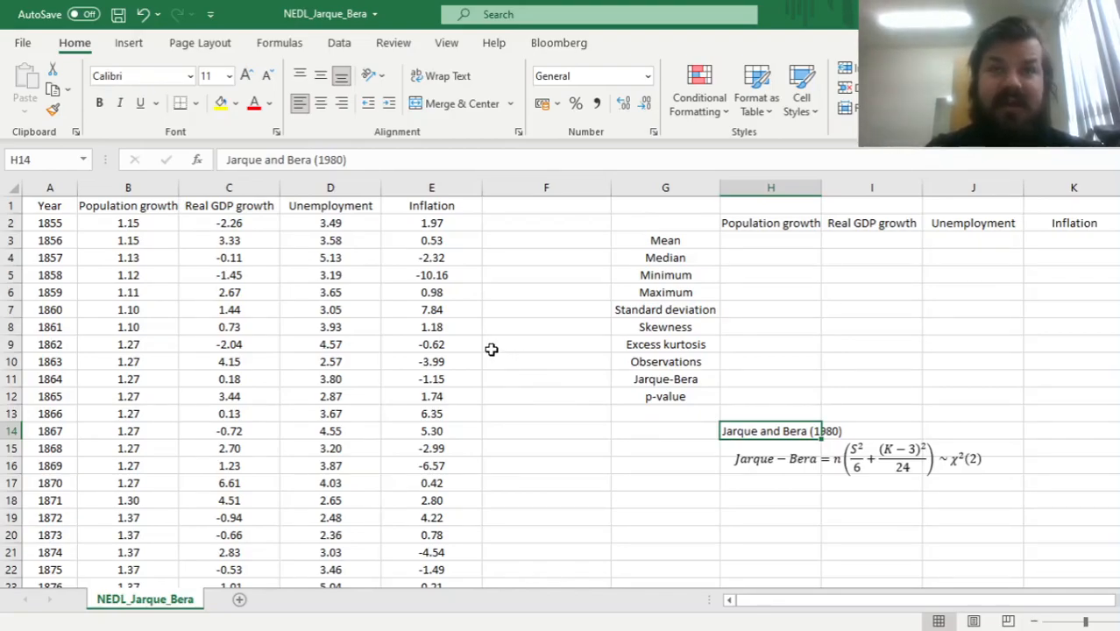
{"action": "left_click", "coordinate": [128, 205]}
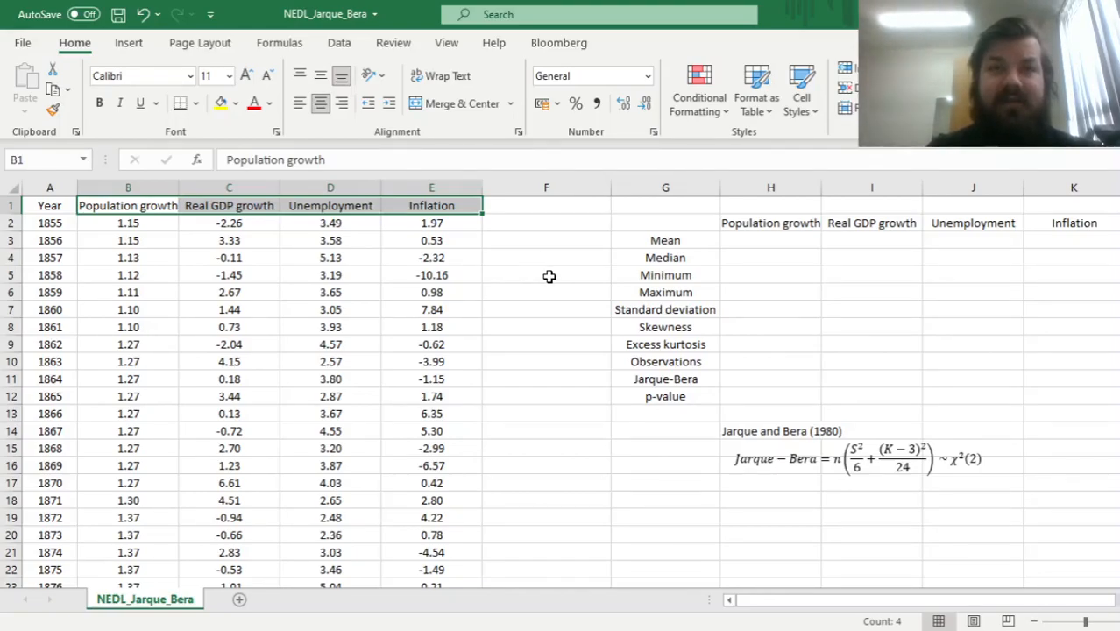
{"action": "left_click", "coordinate": [49, 222]}
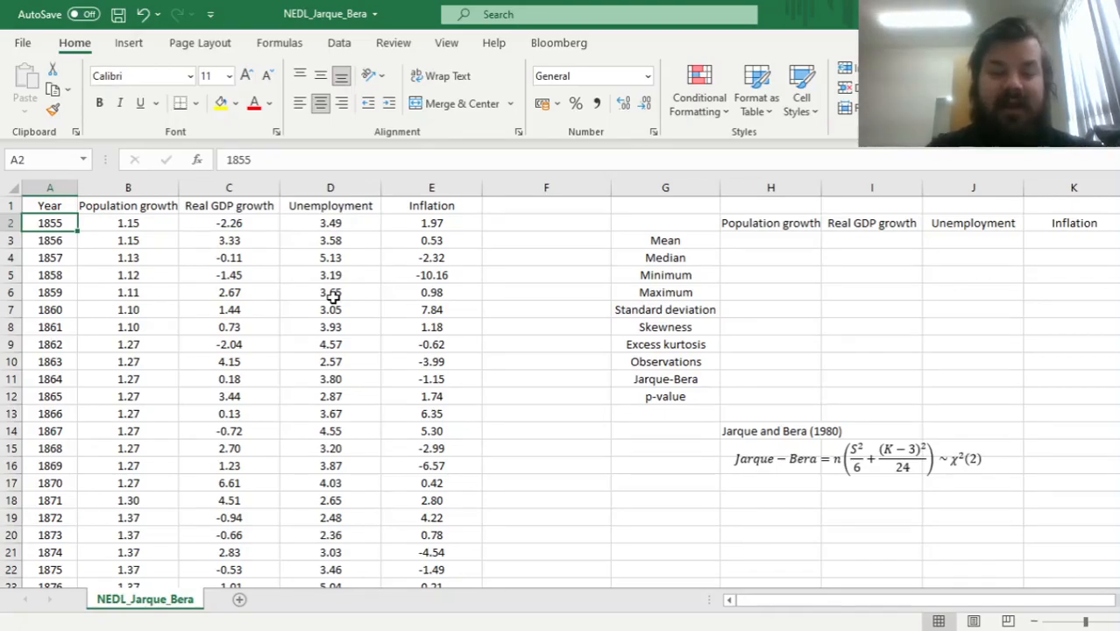
{"action": "left_click", "coordinate": [49, 205]}
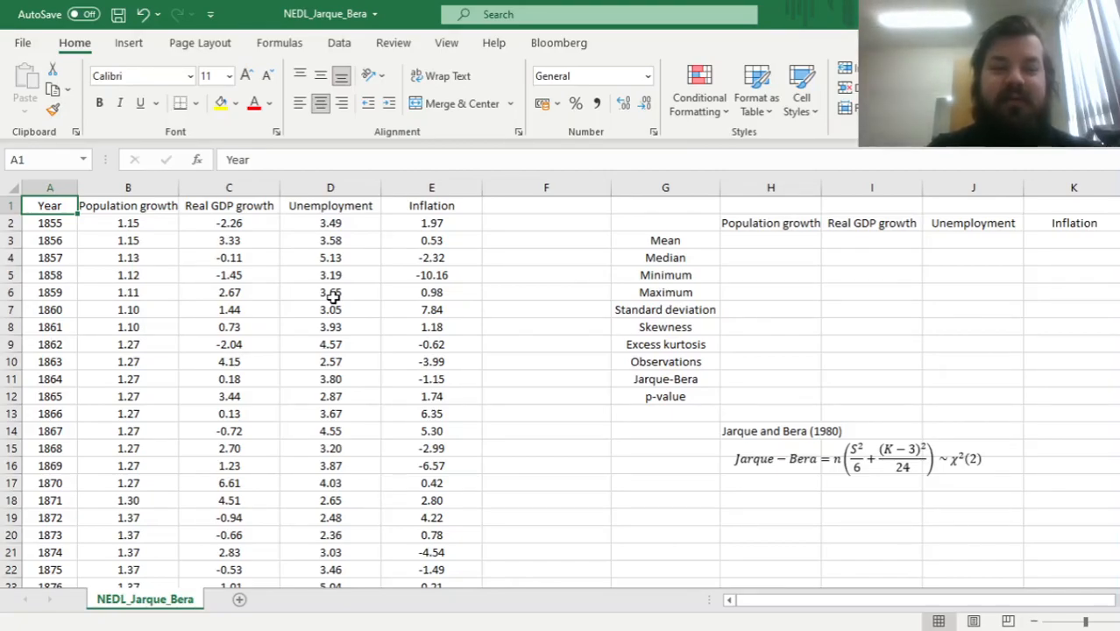
{"action": "left_click", "coordinate": [229, 205]}
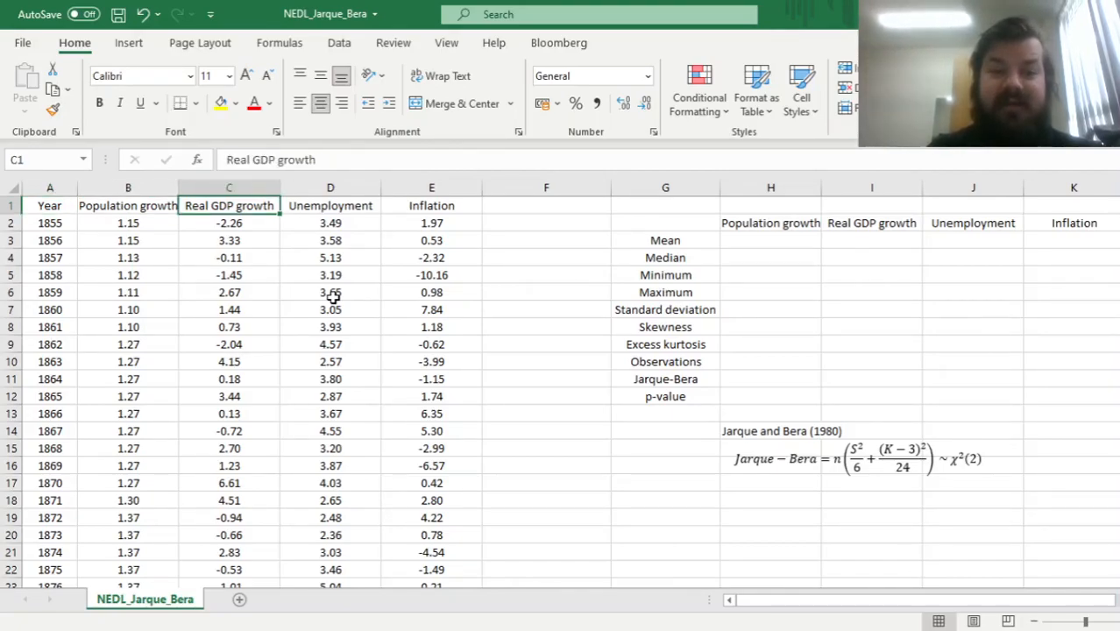
{"action": "left_click", "coordinate": [431, 205]}
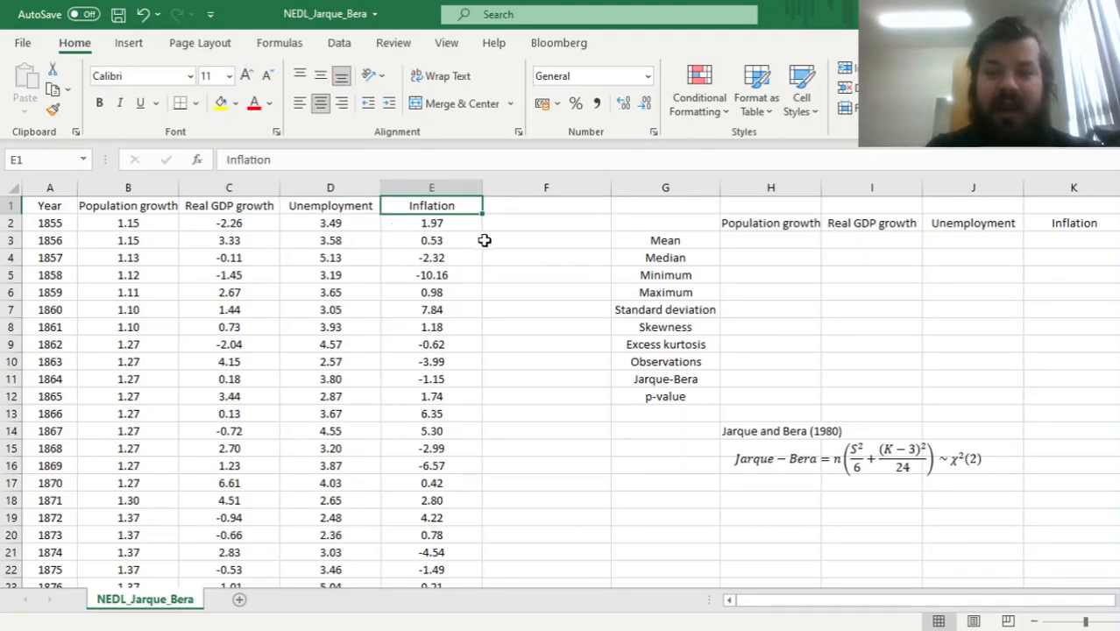
Step: Show the Population growth mean cell and the Mean, Maximum and Excess kurtosis rows
{"action": "left_click", "coordinate": [770, 240]}
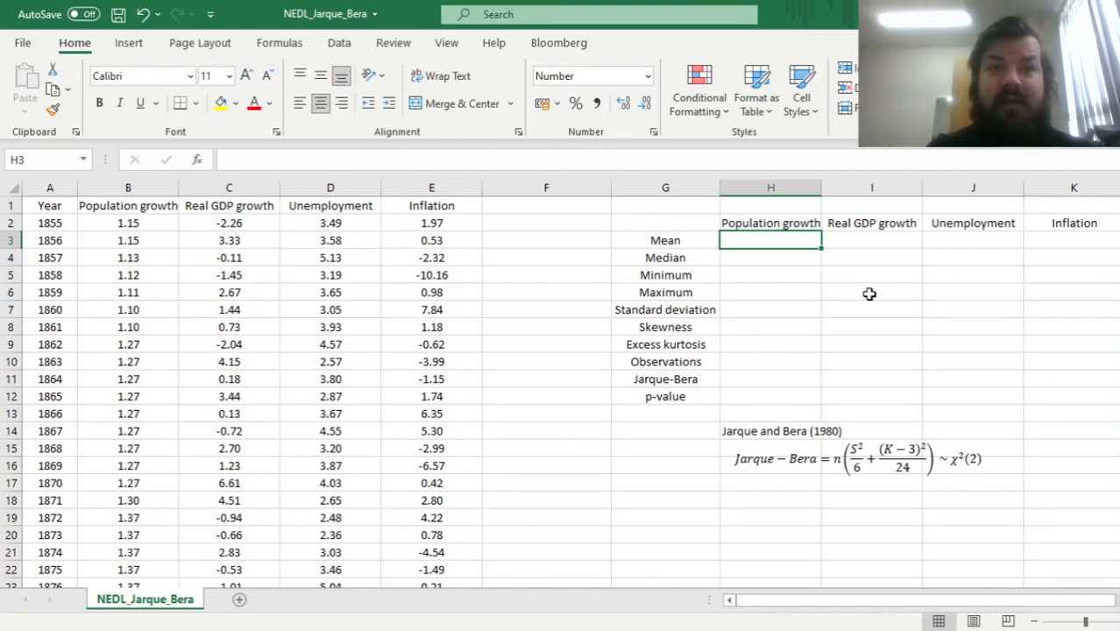
{"action": "mouse_move", "coordinate": [873, 294]}
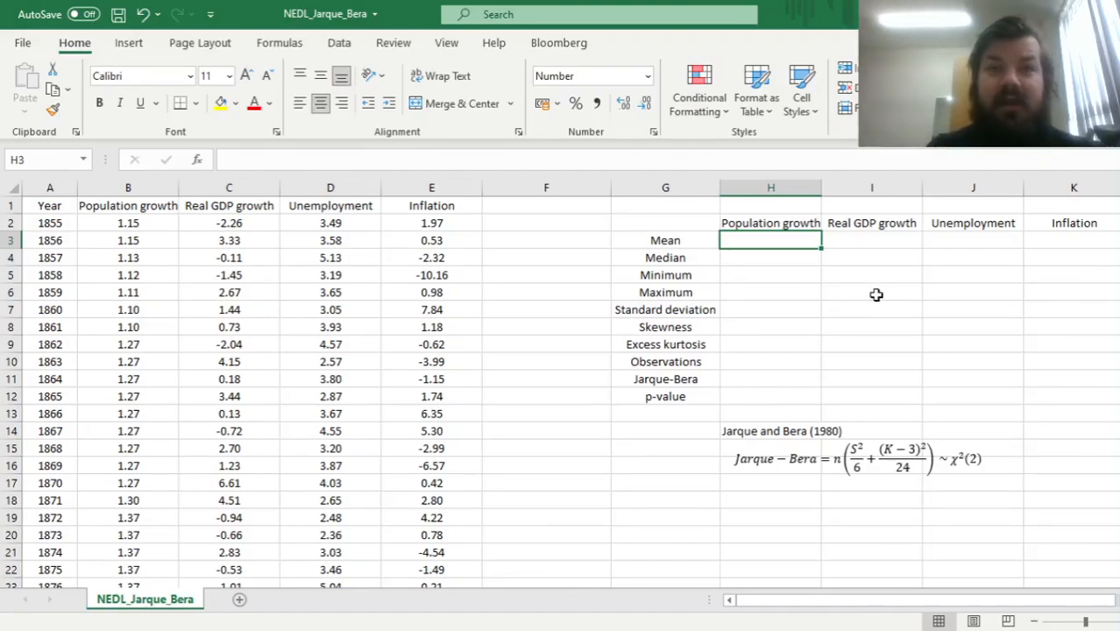
{"action": "mouse_move", "coordinate": [803, 325]}
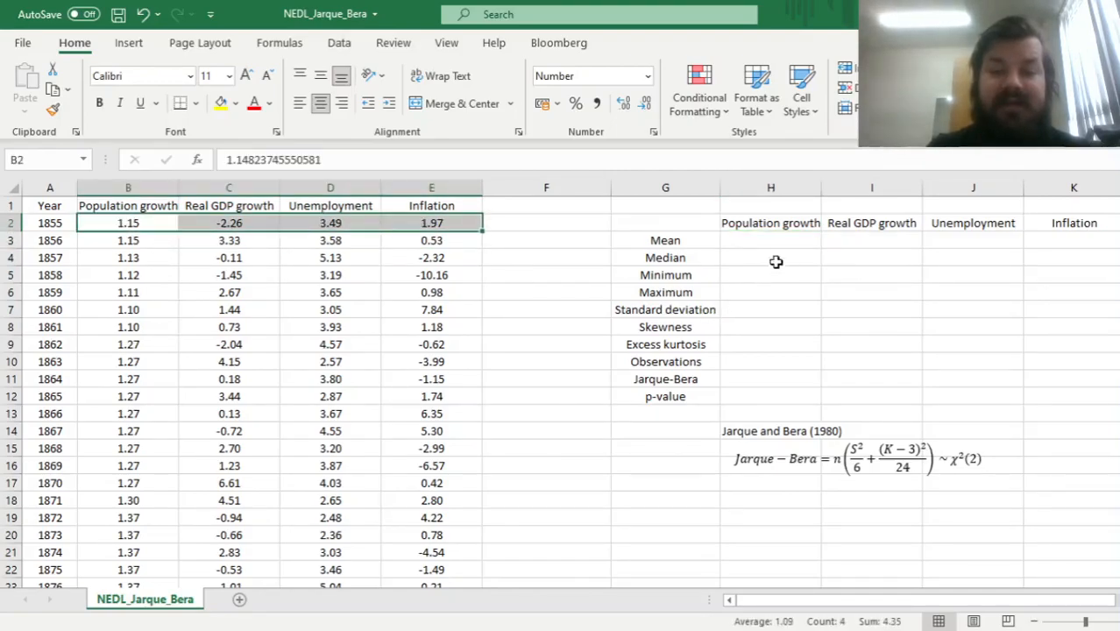
{"action": "left_click", "coordinate": [771, 240]}
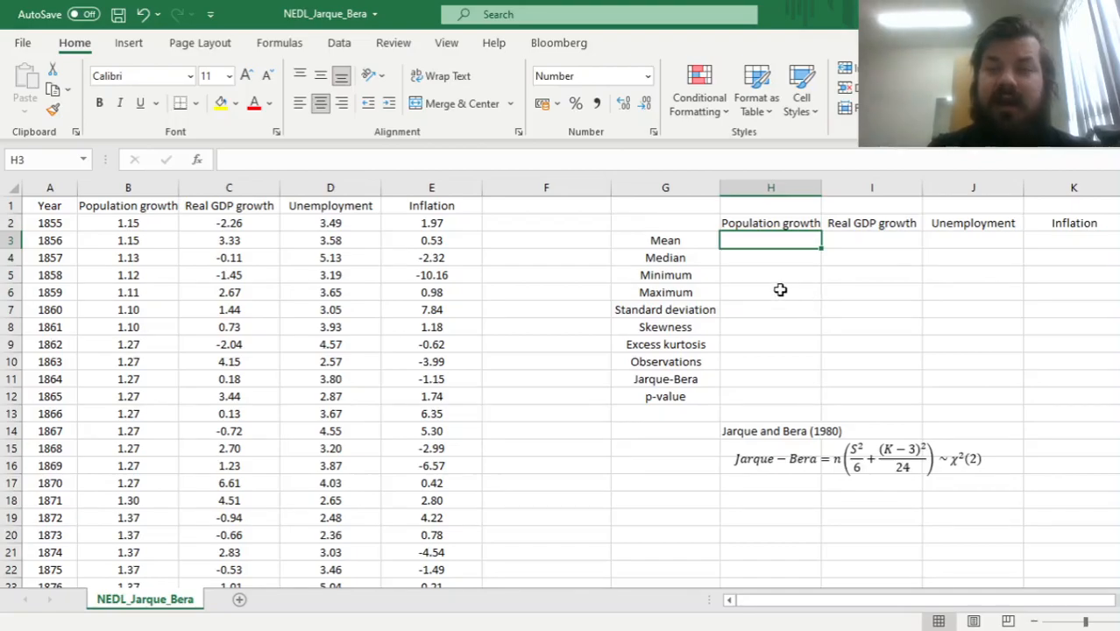
{"action": "left_click", "coordinate": [665, 240]}
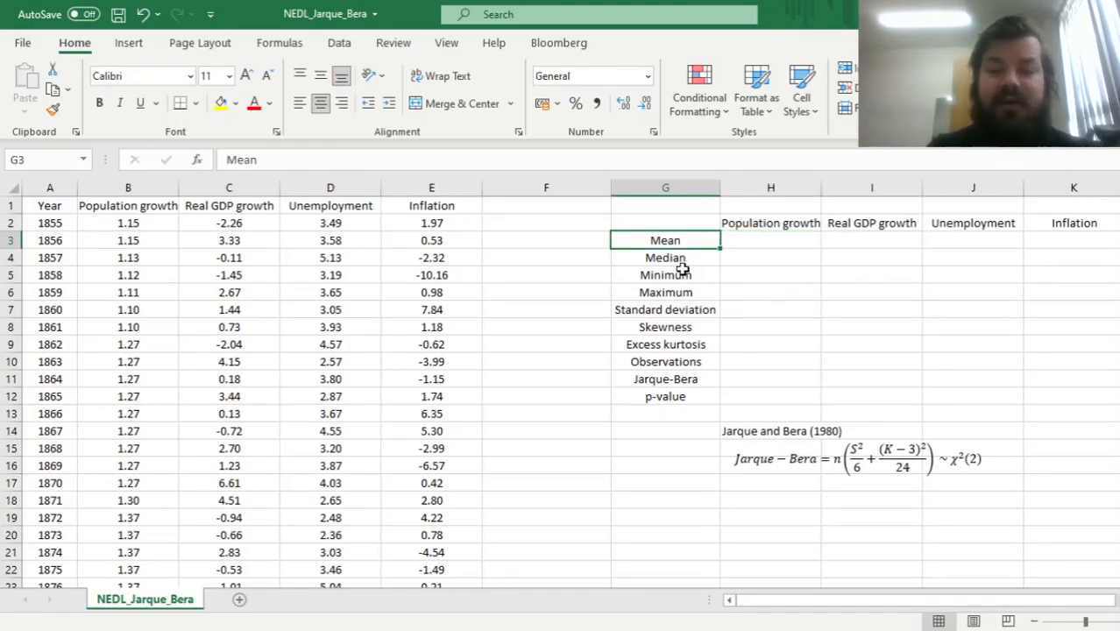
{"action": "left_click", "coordinate": [665, 292]}
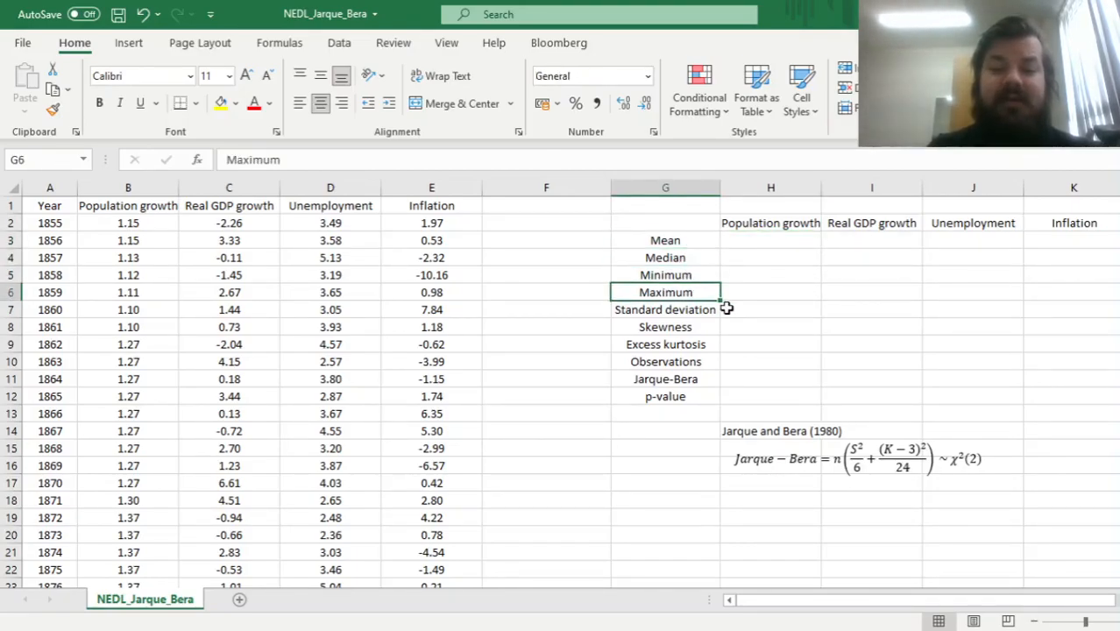
{"action": "left_click", "coordinate": [665, 344]}
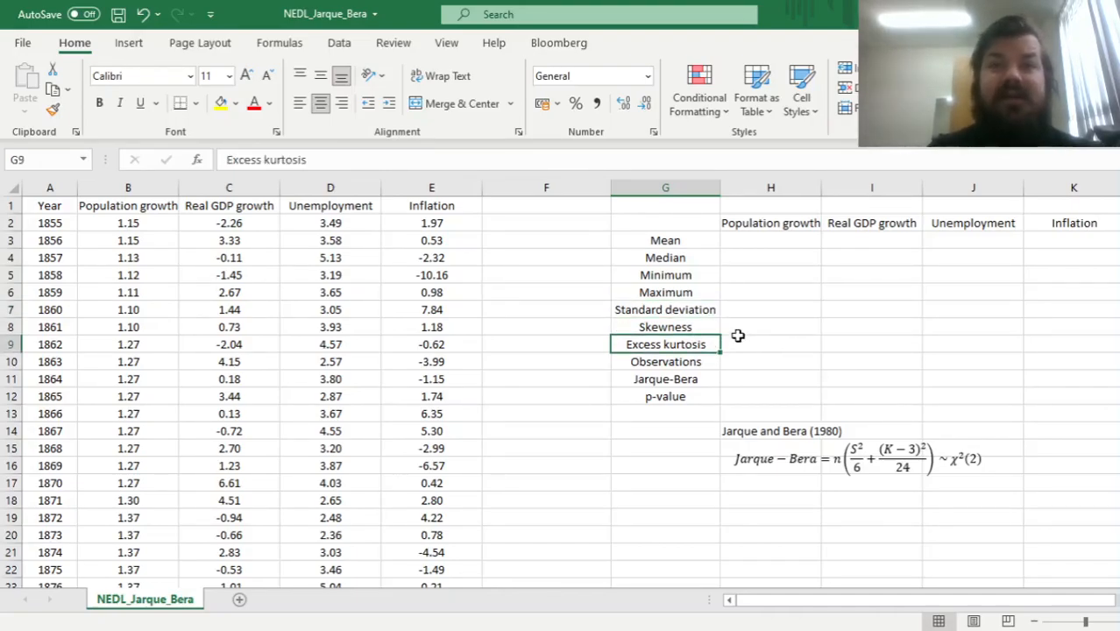
Step: Enter AVERAGE, MEDIAN and MIN formulas over B2:B163 for Population growth
{"action": "left_click", "coordinate": [770, 239]}
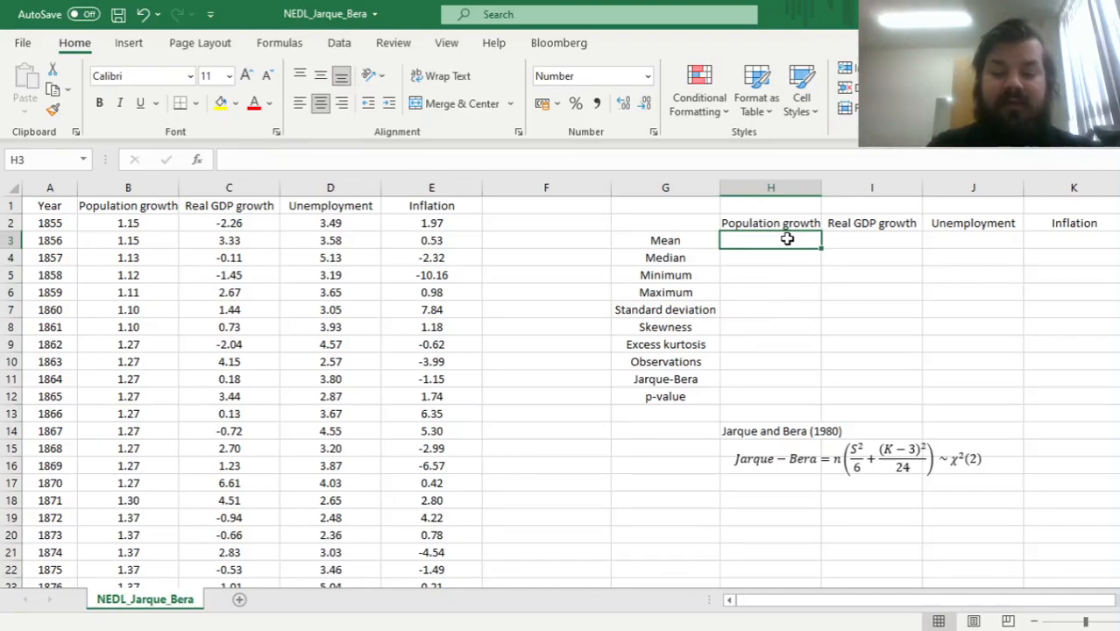
{"action": "type", "text": "=AVER"}
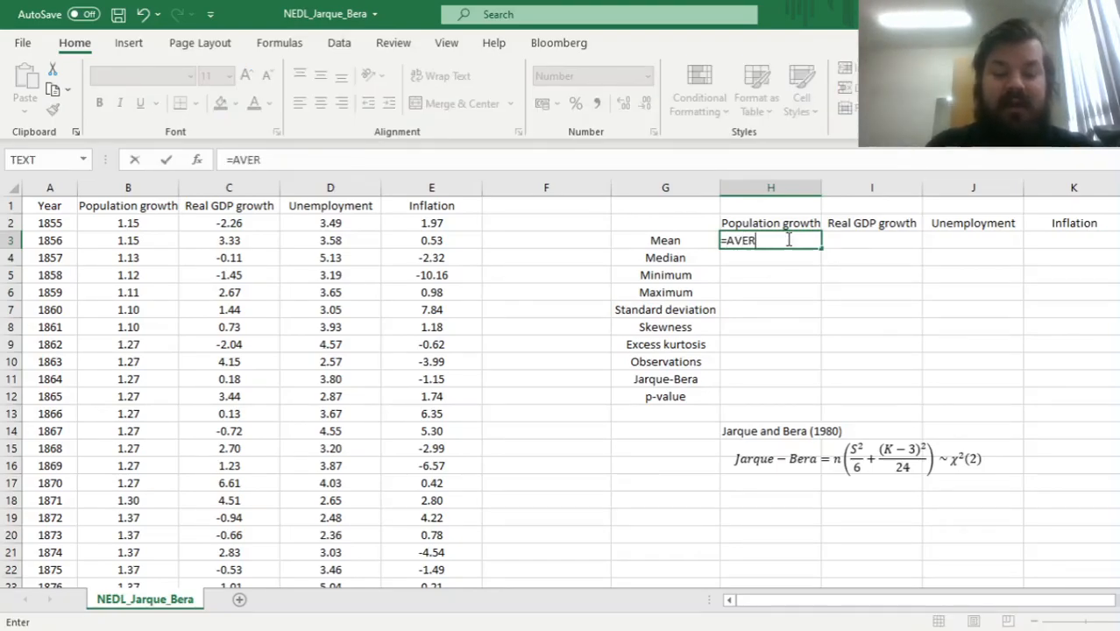
{"action": "left_click", "coordinate": [128, 223]}
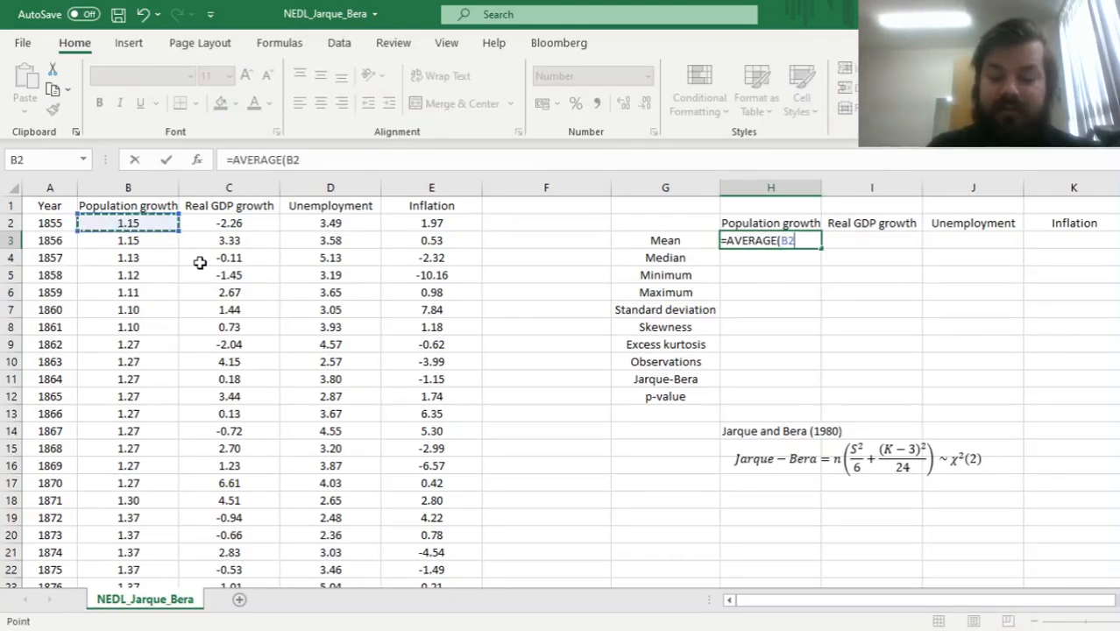
{"action": "key", "text": "Enter"}
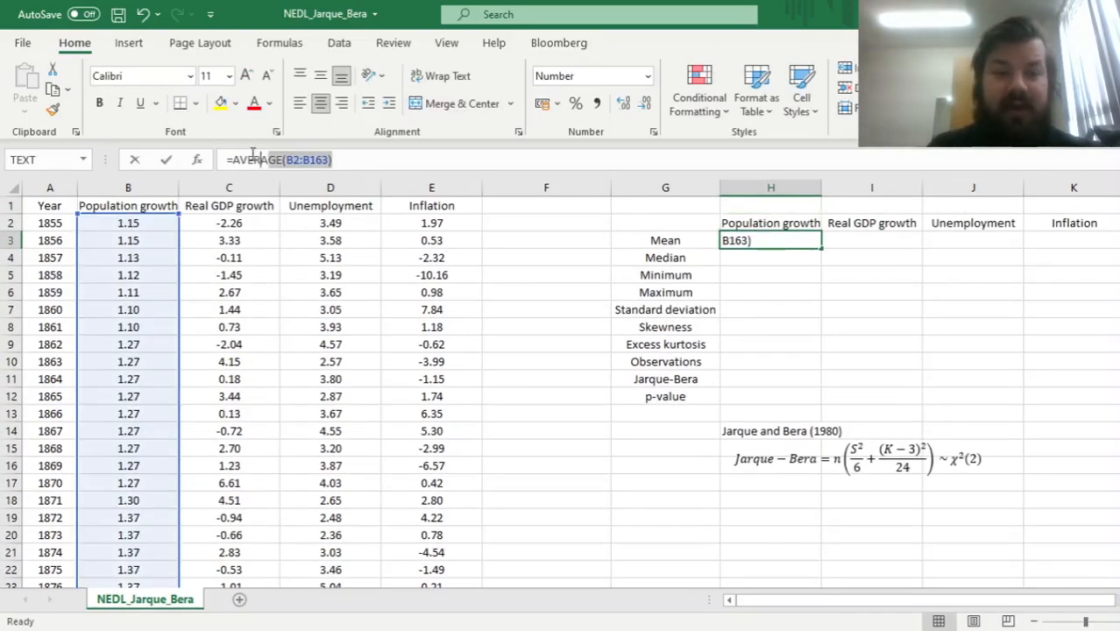
{"action": "key", "text": "enter"}
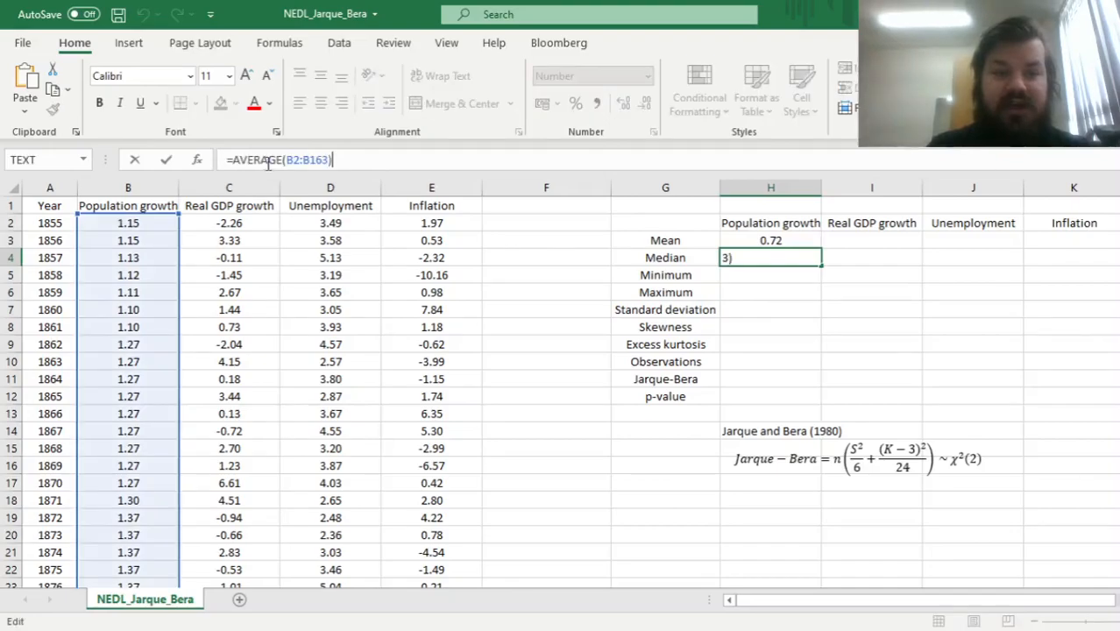
{"action": "type", "text": "=MEDIAN(B2:B163)"}
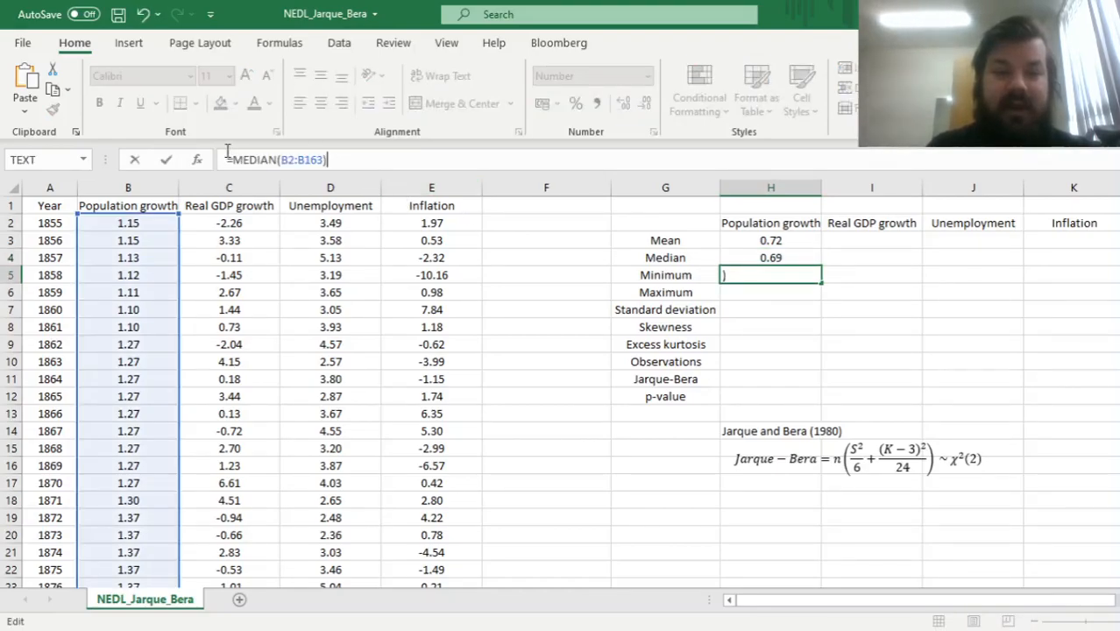
{"action": "key", "text": "enter"}
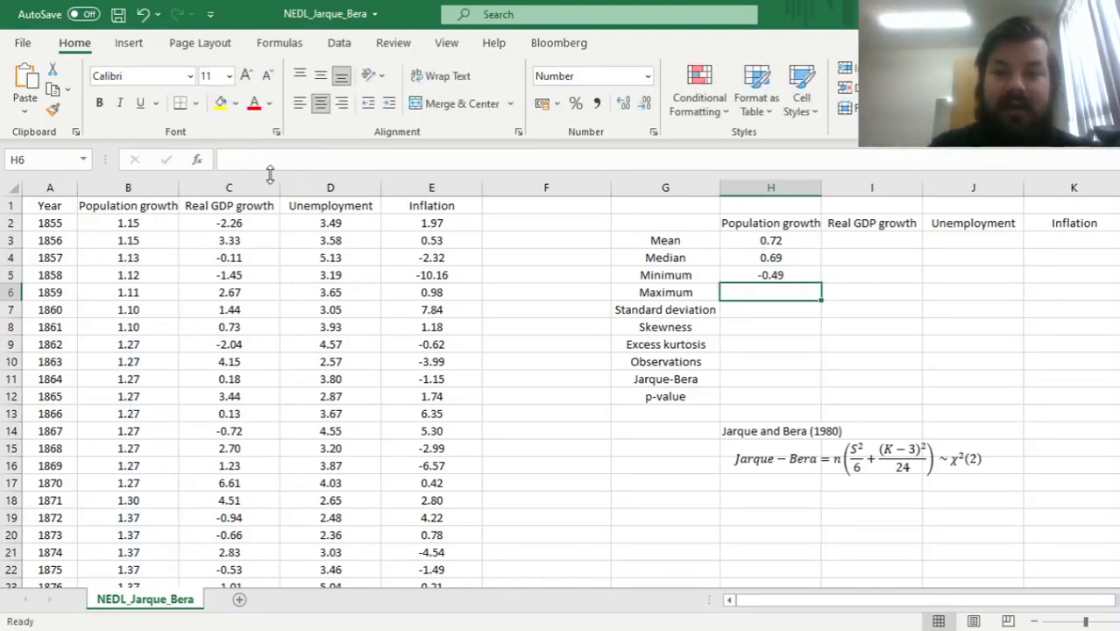
{"action": "type", "text": "=MIN(B2:B163)"}
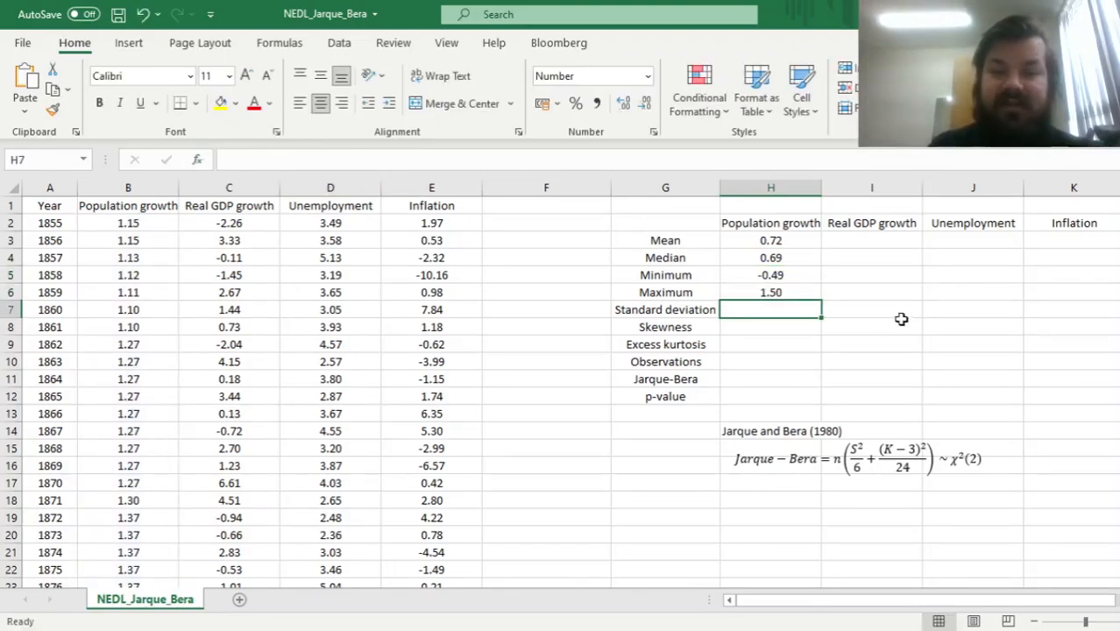
Step: Enter =STDEV.S(B2:B163) in H7 for Population growth's standard deviation (0.44)
{"action": "left_click", "coordinate": [771, 292]}
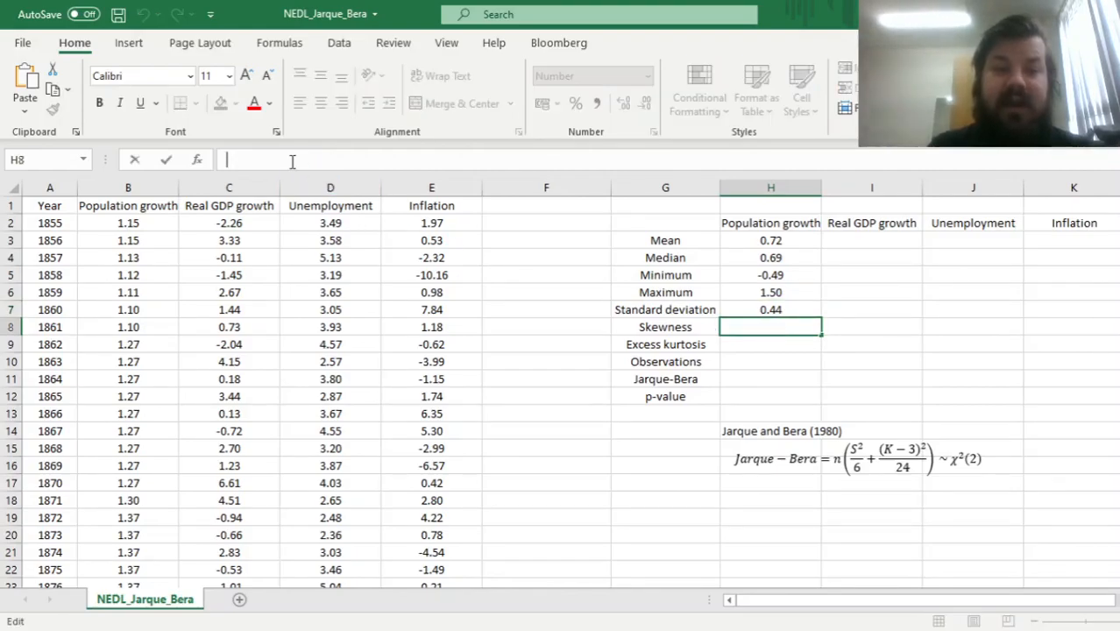
{"action": "type", "text": "=STDEV.S(B2:B163)"}
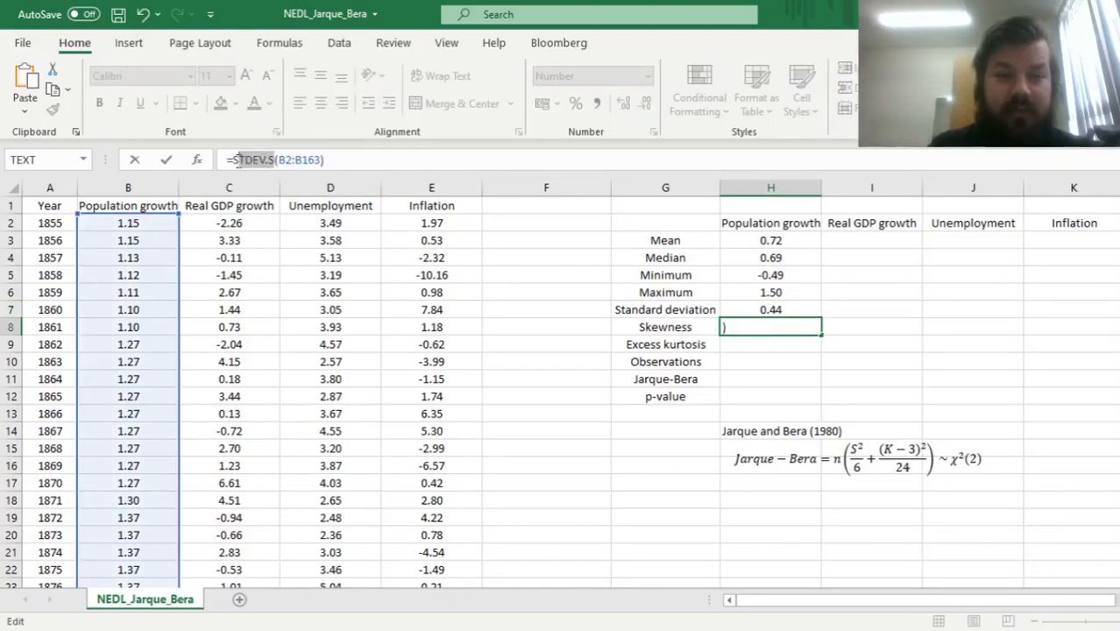
{"action": "key", "text": "Enter"}
{"action": "type", "text": "=KURT(B2:B163)"}
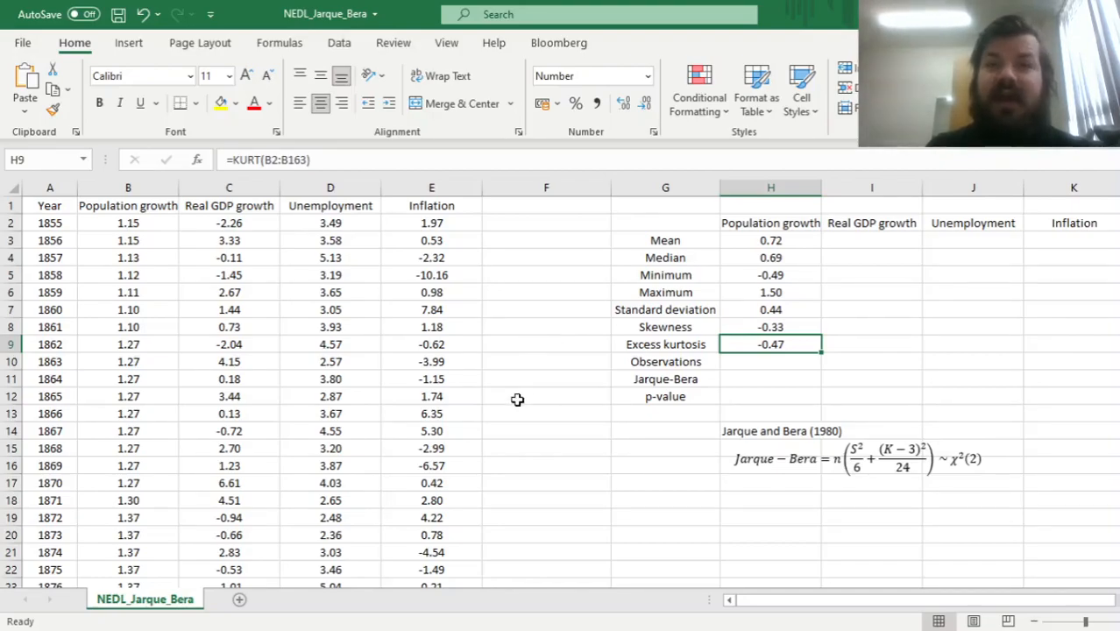
{"action": "mouse_move", "coordinate": [770, 361]}
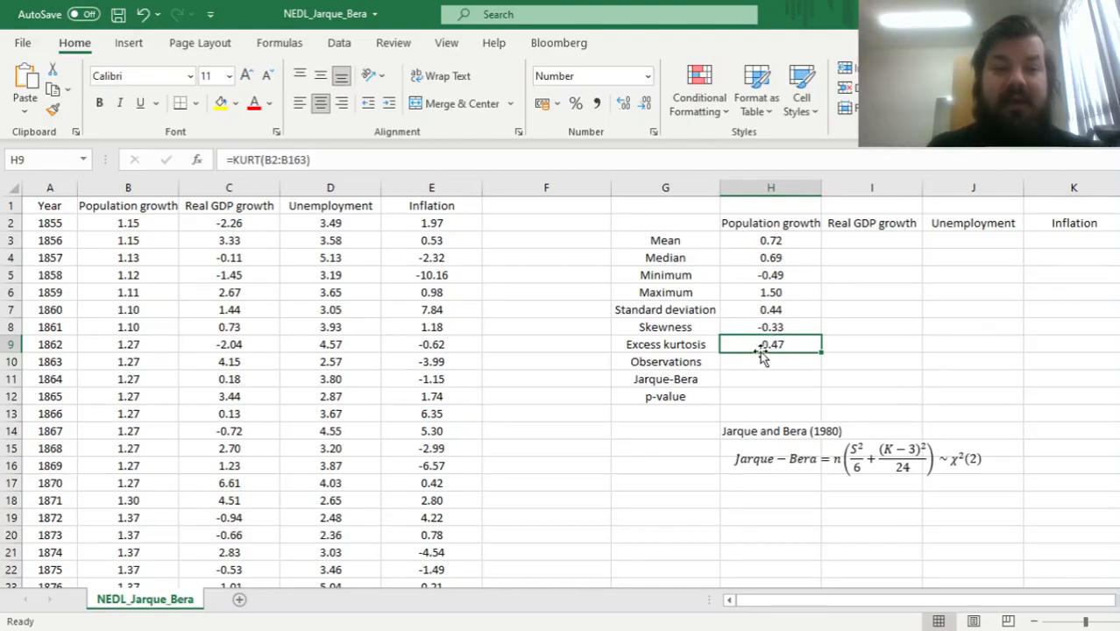
Step: Start a COUNT formula in H10 over the Population growth values
{"action": "left_click", "coordinate": [770, 361]}
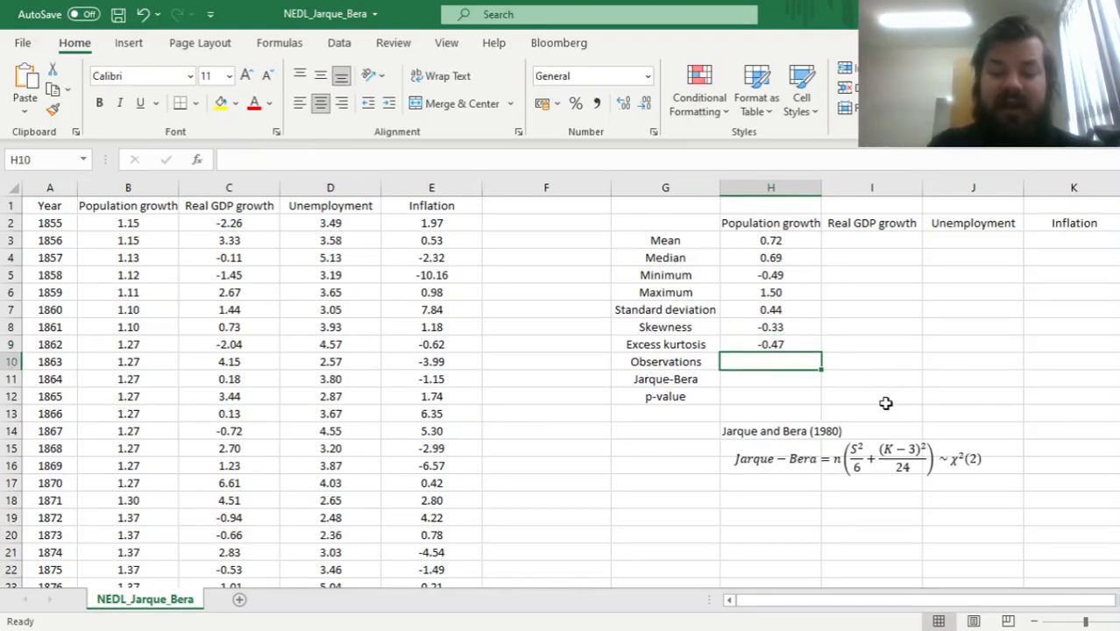
{"action": "type", "text": "=COUNT("}
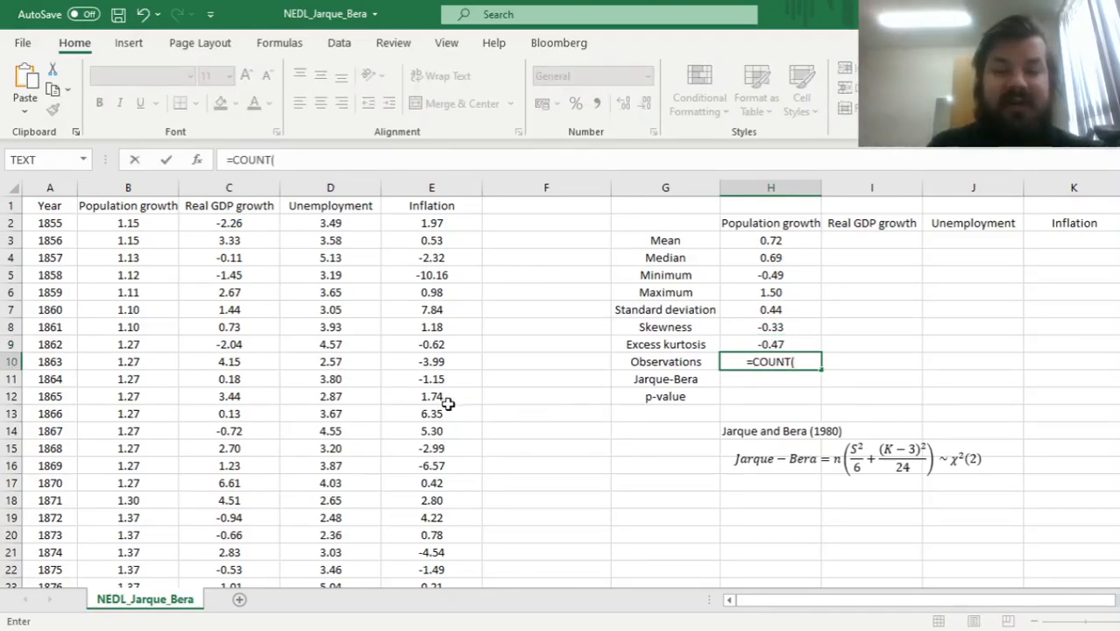
{"action": "left_click", "coordinate": [128, 222]}
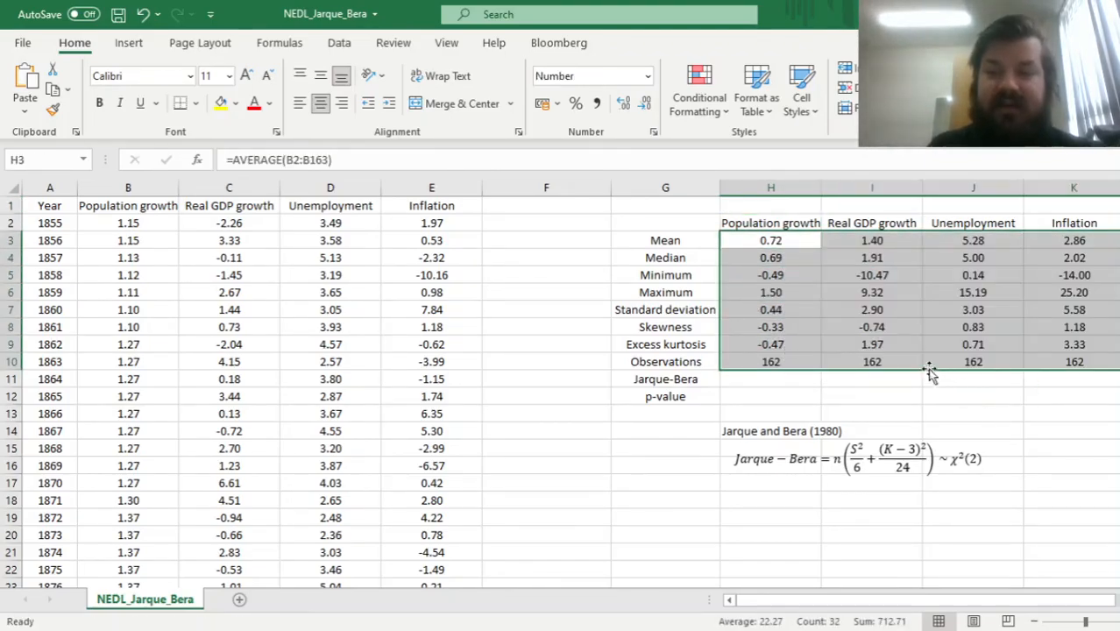
{"action": "mouse_move", "coordinate": [855, 273]}
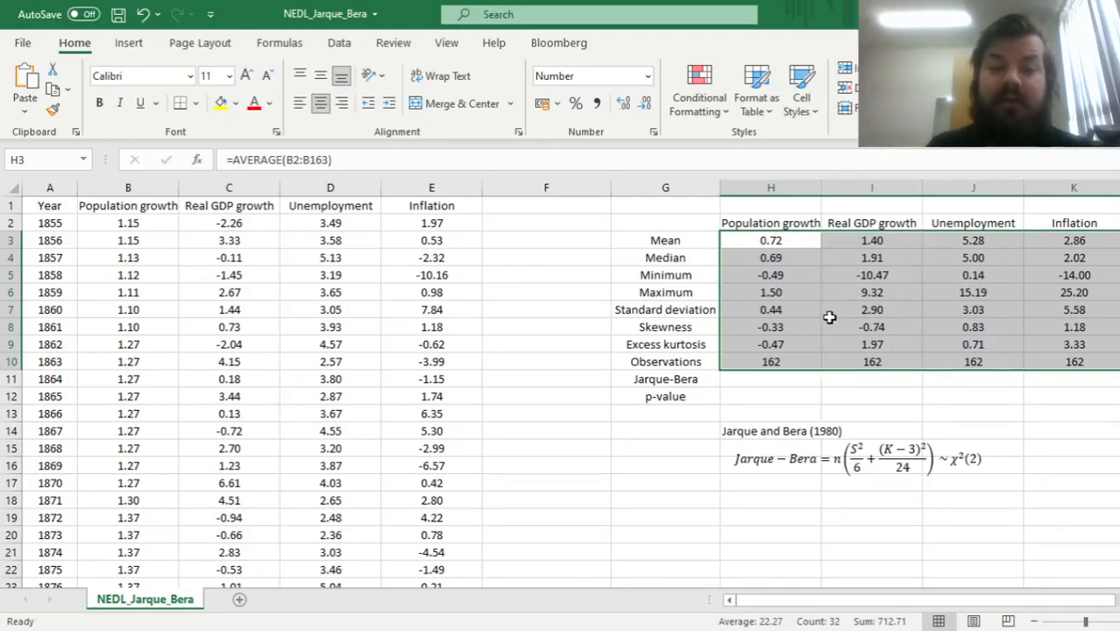
{"action": "mouse_move", "coordinate": [798, 378]}
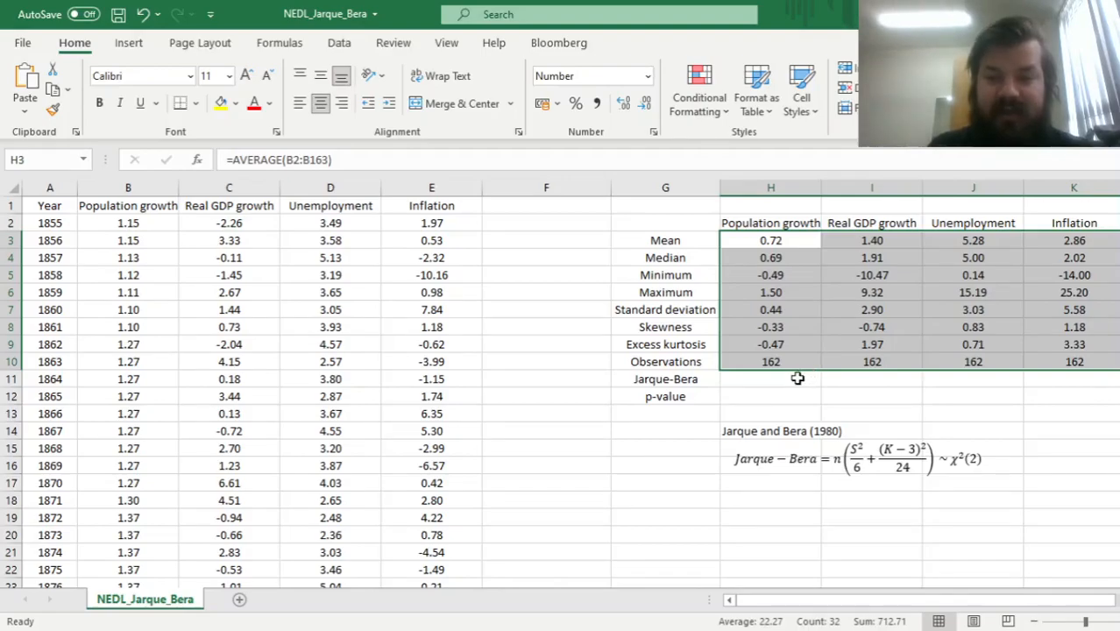
{"action": "left_click", "coordinate": [770, 378]}
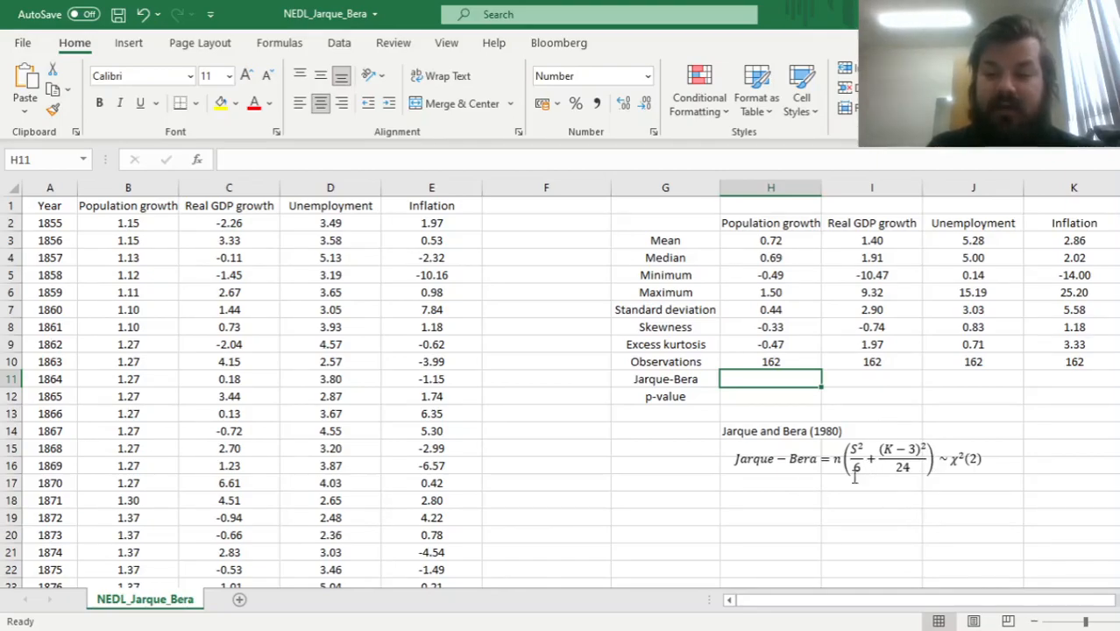
{"action": "left_click", "coordinate": [871, 518]}
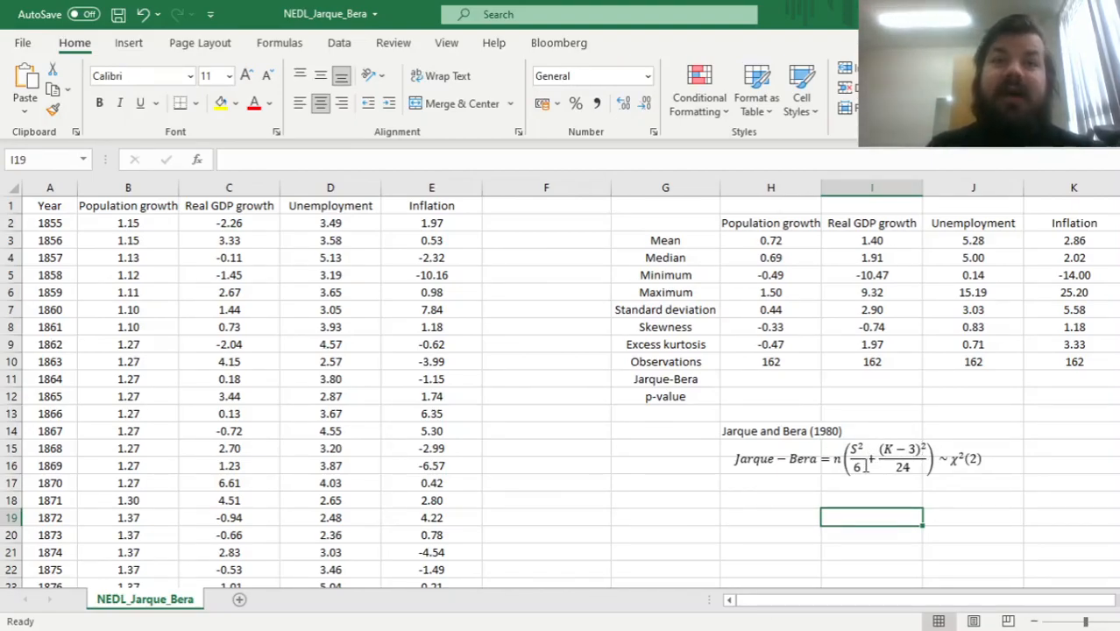
{"action": "mouse_move", "coordinate": [959, 508]}
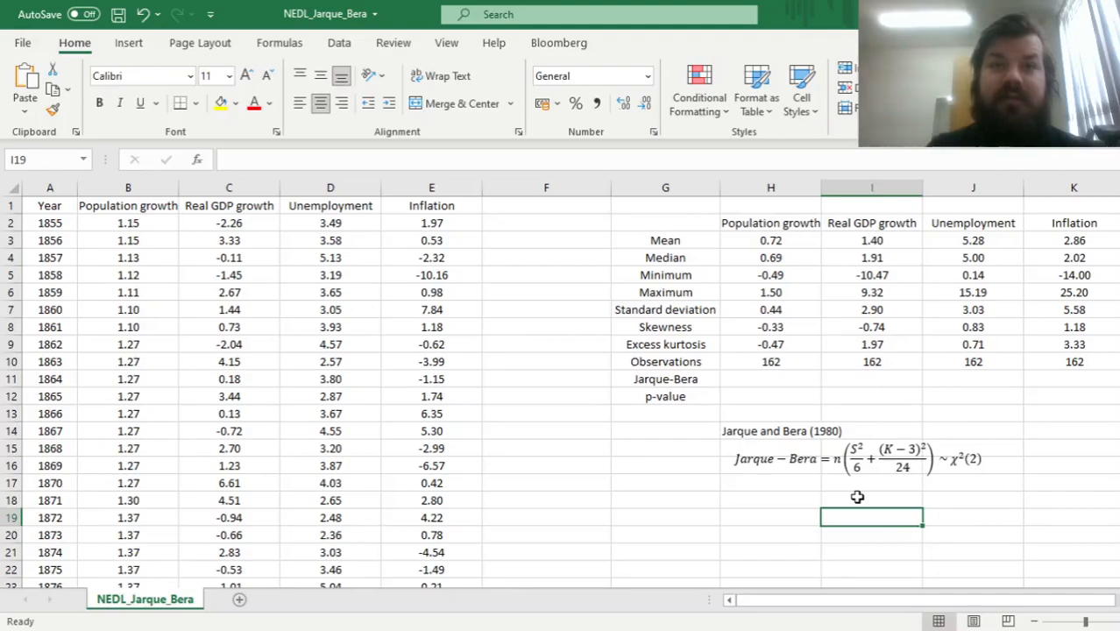
{"action": "mouse_move", "coordinate": [872, 469]}
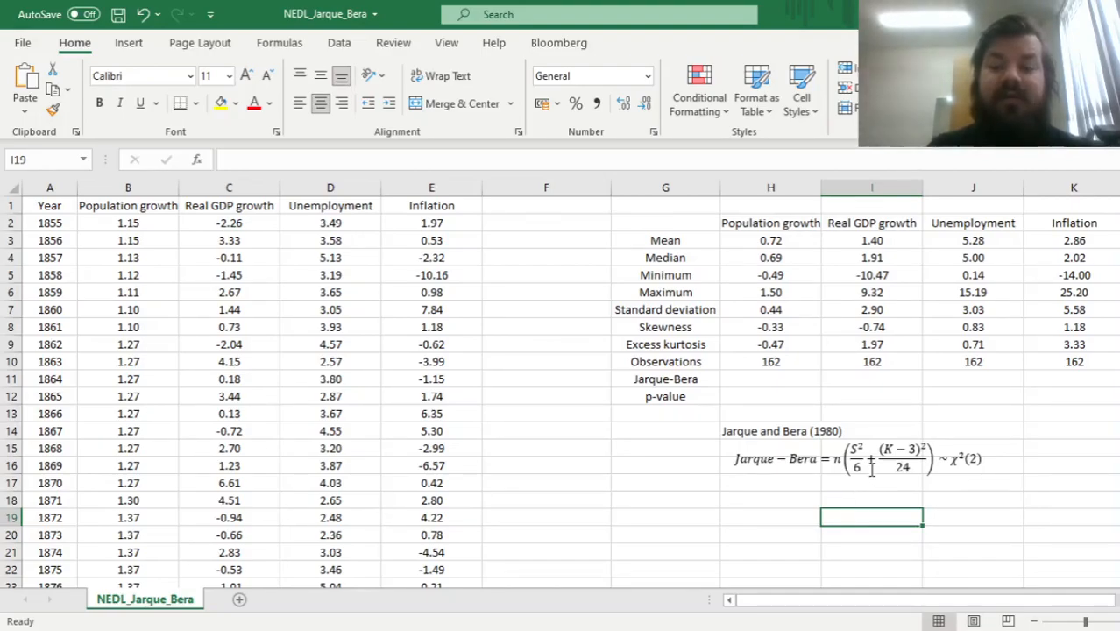
{"action": "mouse_move", "coordinate": [909, 490]}
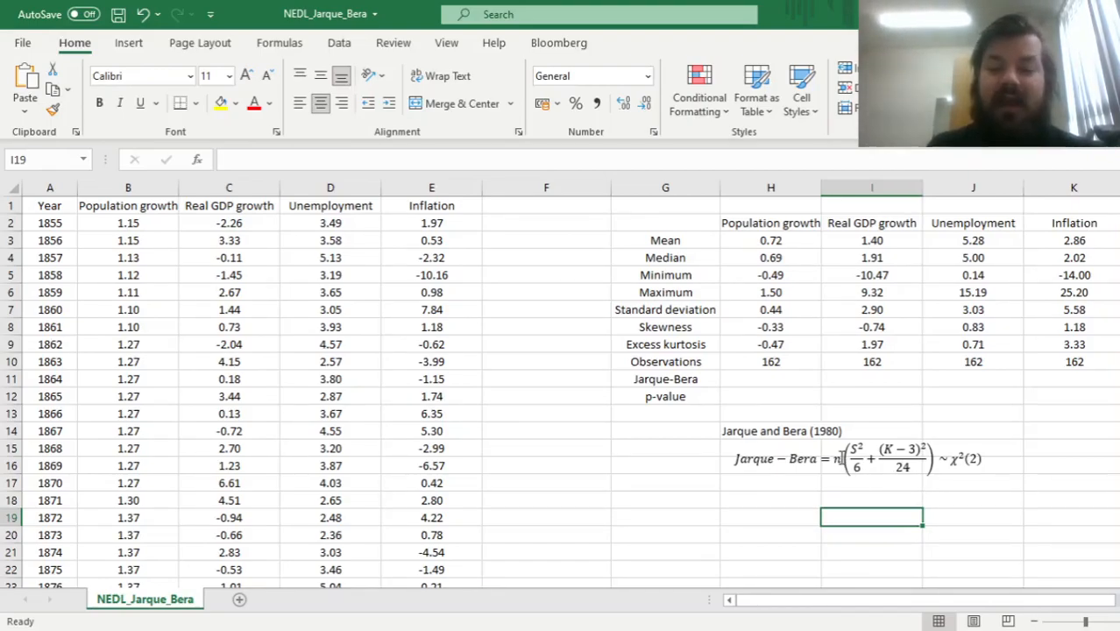
{"action": "left_click", "coordinate": [871, 500]}
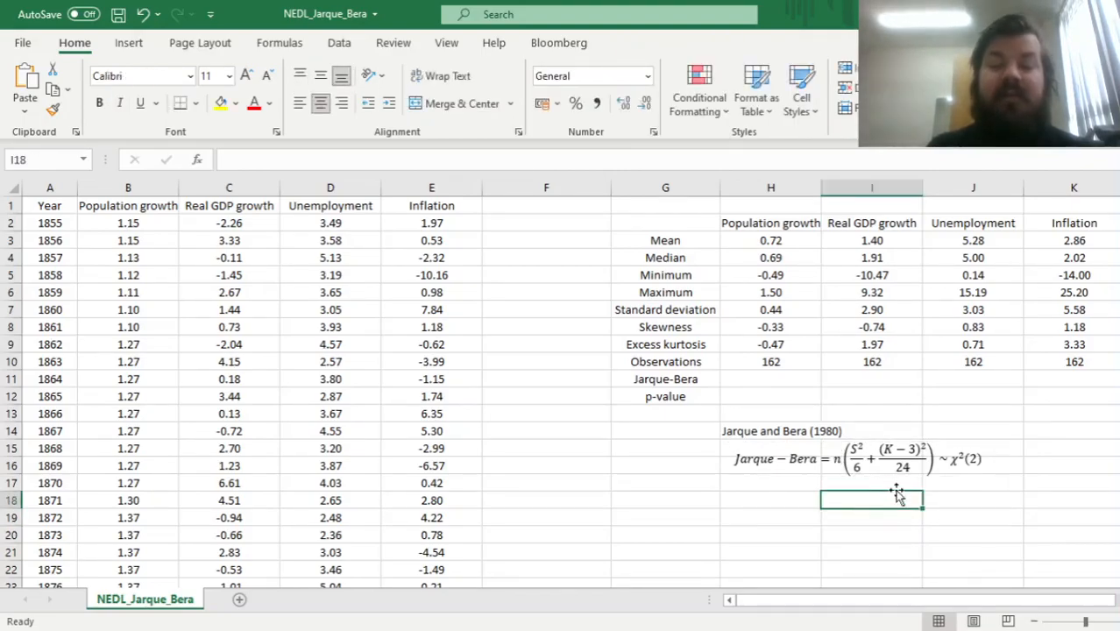
{"action": "mouse_move", "coordinate": [905, 487]}
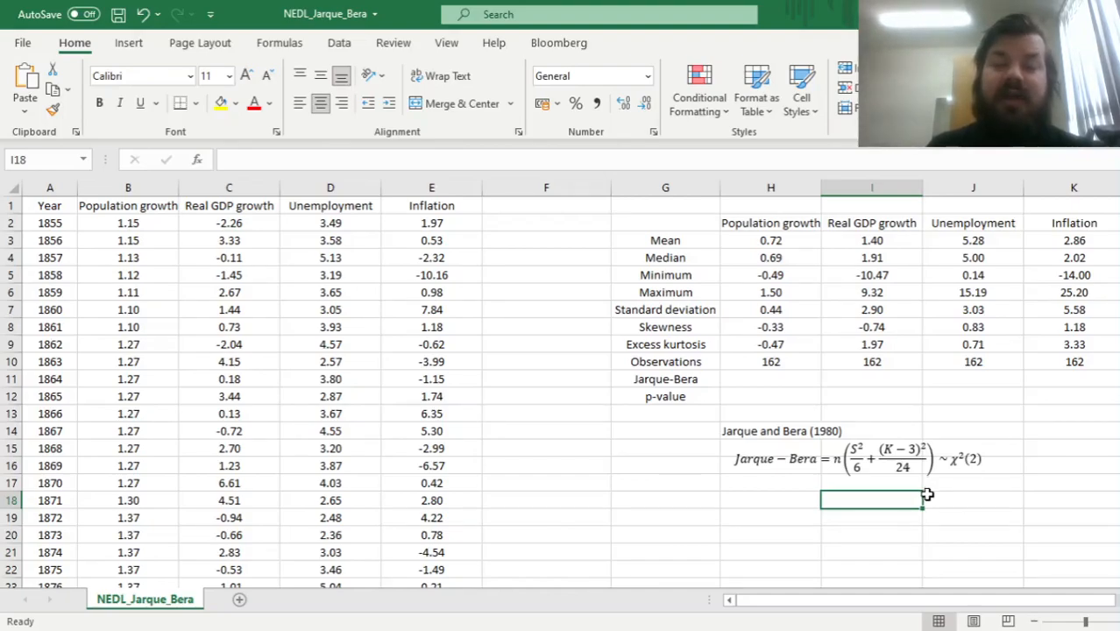
{"action": "mouse_move", "coordinate": [931, 496]}
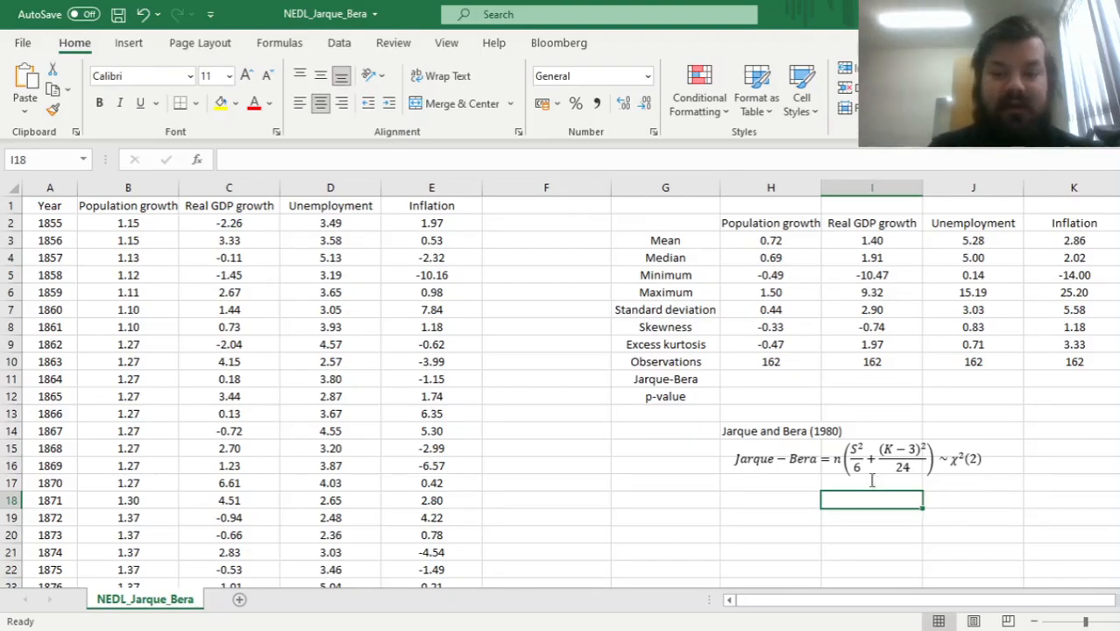
Step: Build the Jarque-Bera formula =H10*(H8^2/6+H9^2/24) in H11
{"action": "left_click", "coordinate": [770, 378]}
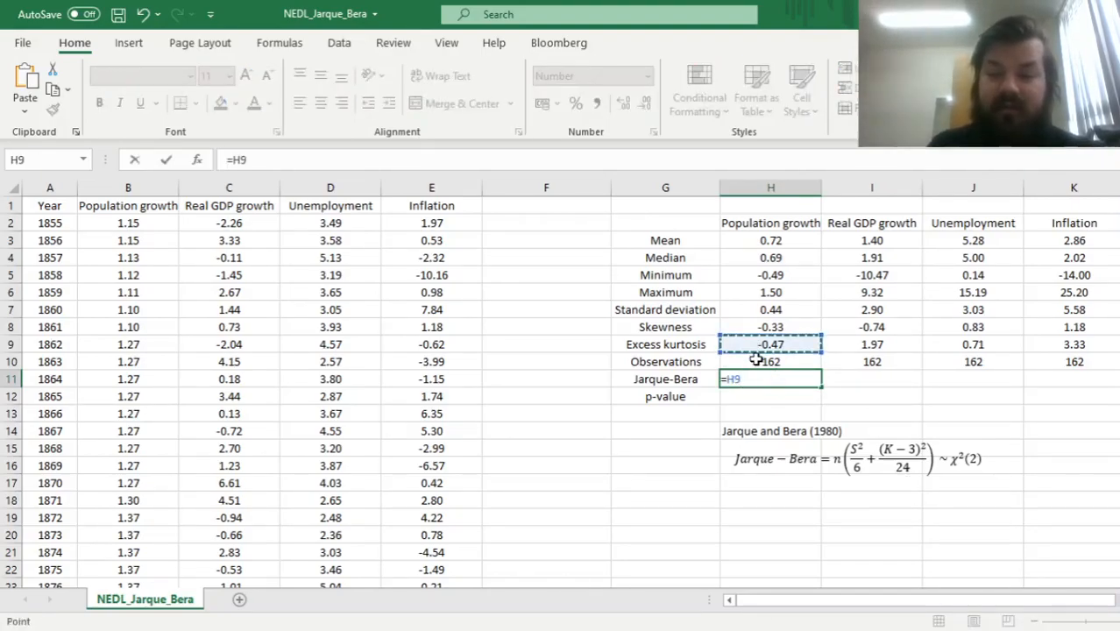
{"action": "left_click", "coordinate": [771, 361]}
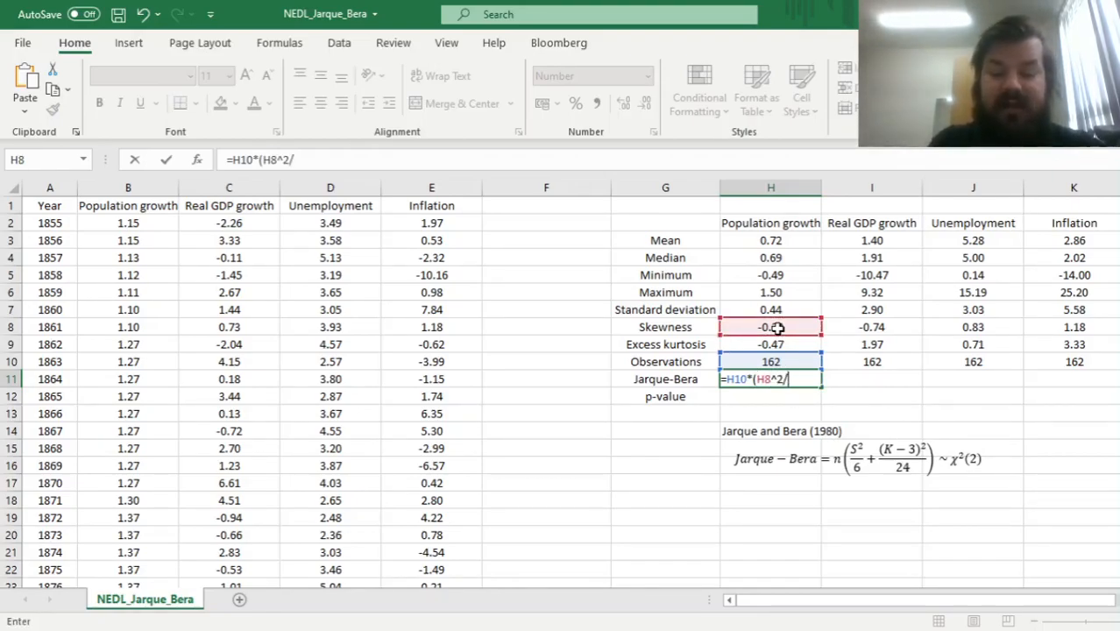
{"action": "type", "text": "6 + H9^2"}
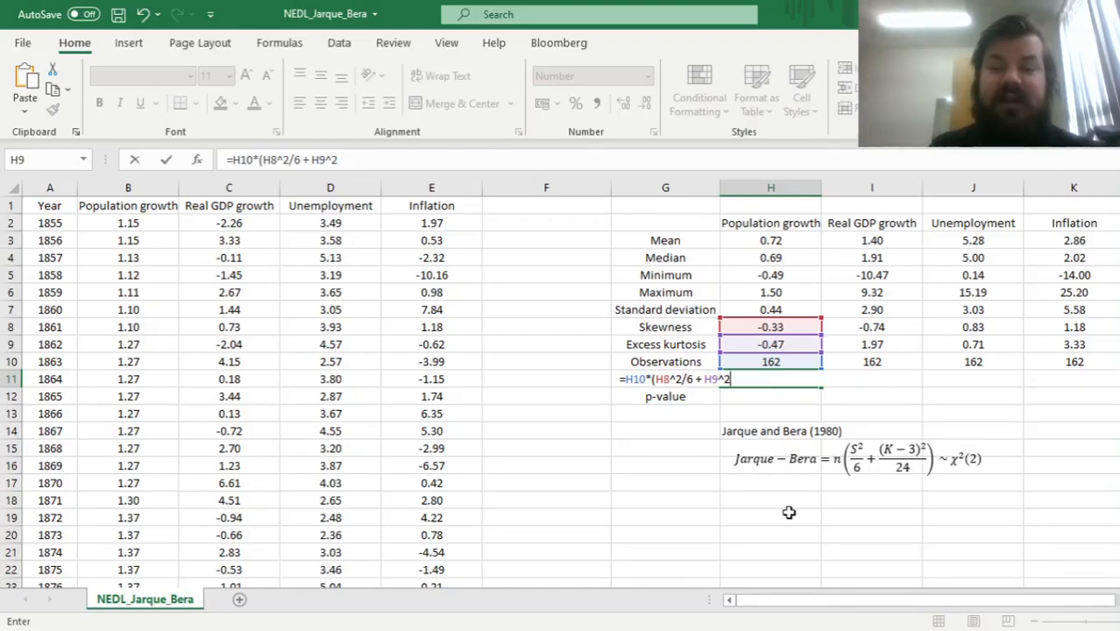
{"action": "type", "text": "/24)"}
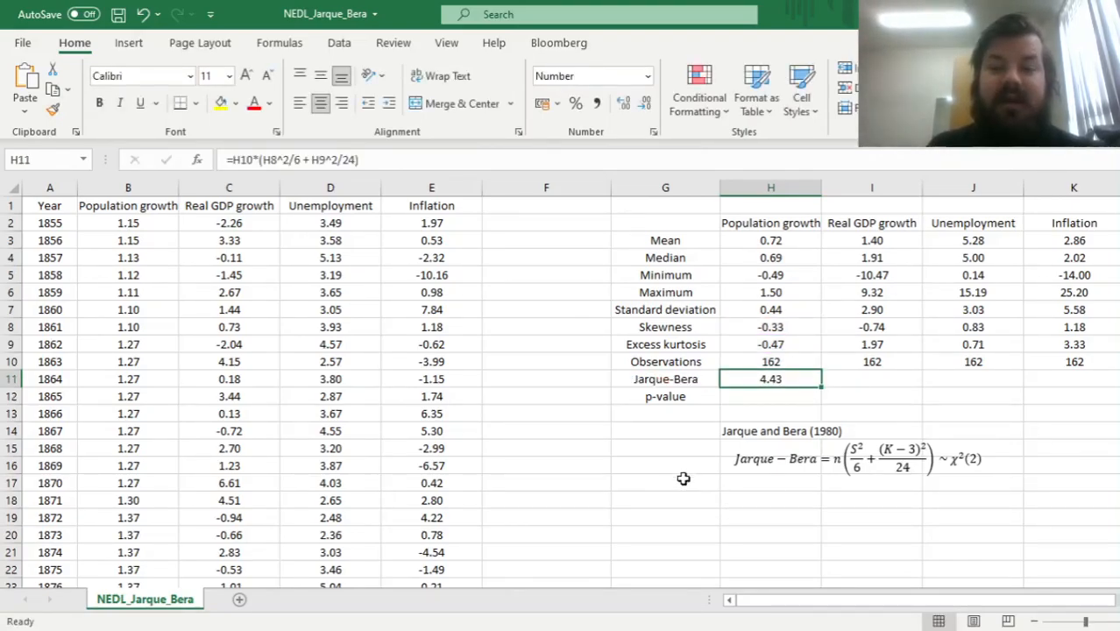
{"action": "mouse_move", "coordinate": [654, 429]}
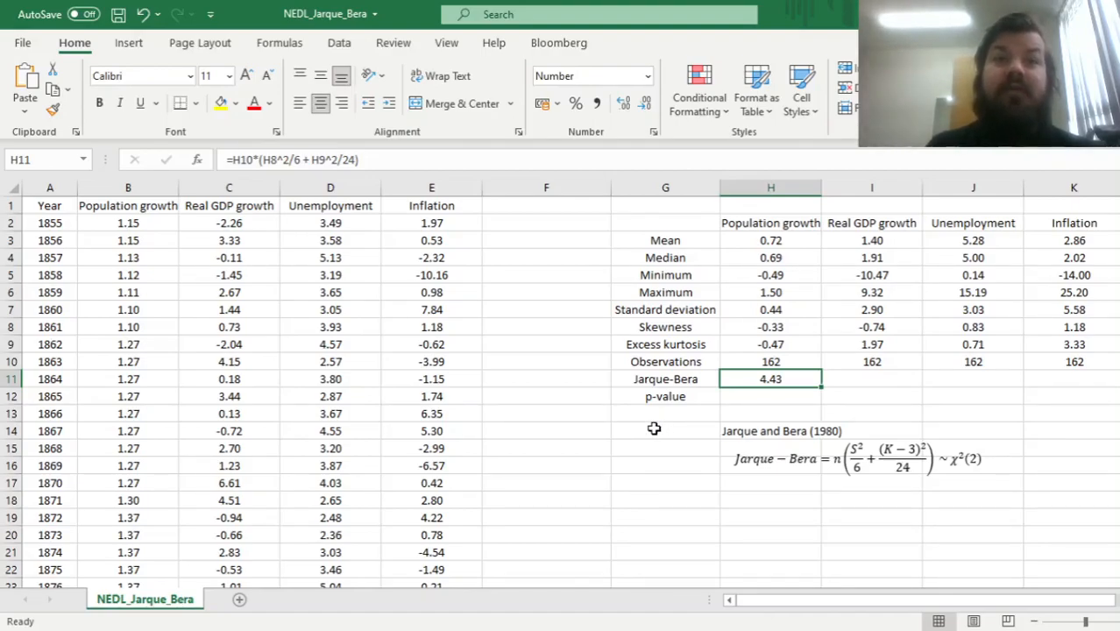
{"action": "mouse_move", "coordinate": [625, 435]}
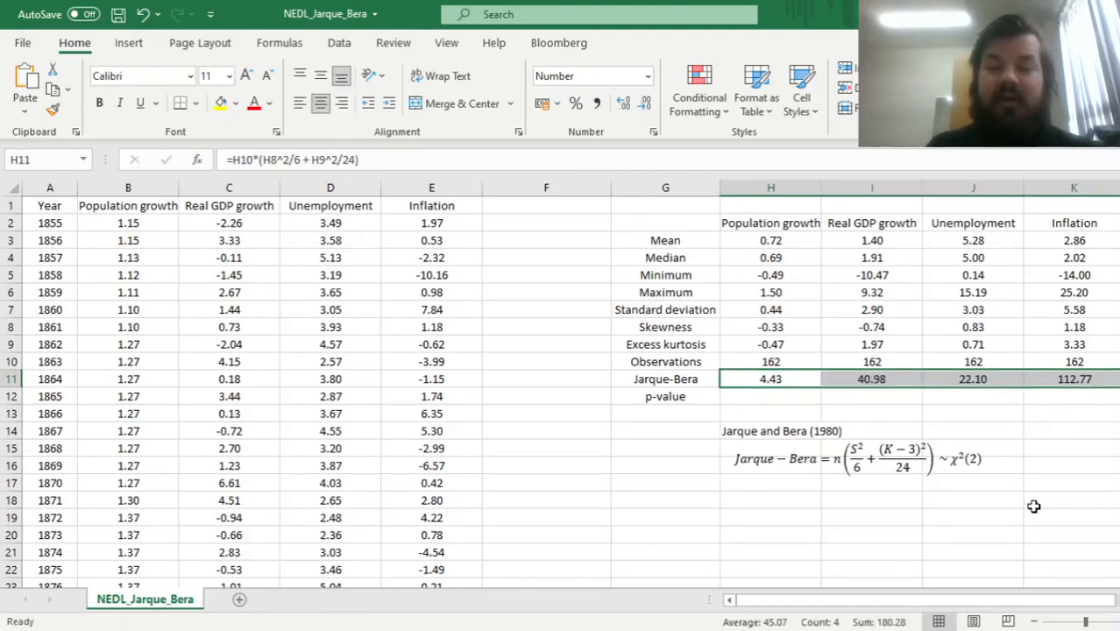
{"action": "mouse_move", "coordinate": [888, 400]}
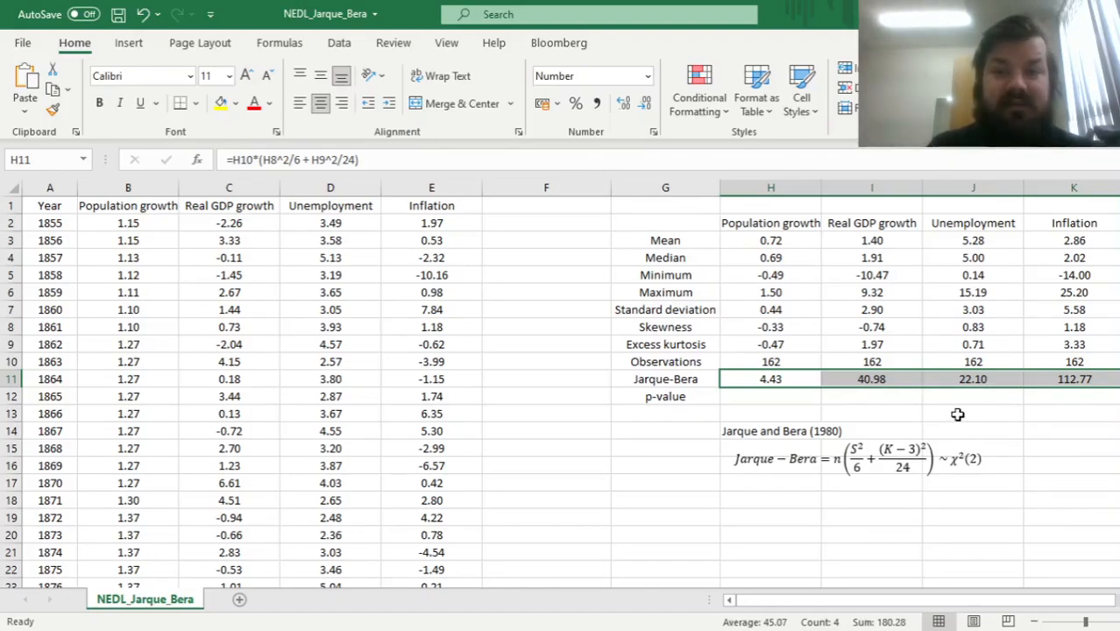
{"action": "left_click", "coordinate": [770, 378]}
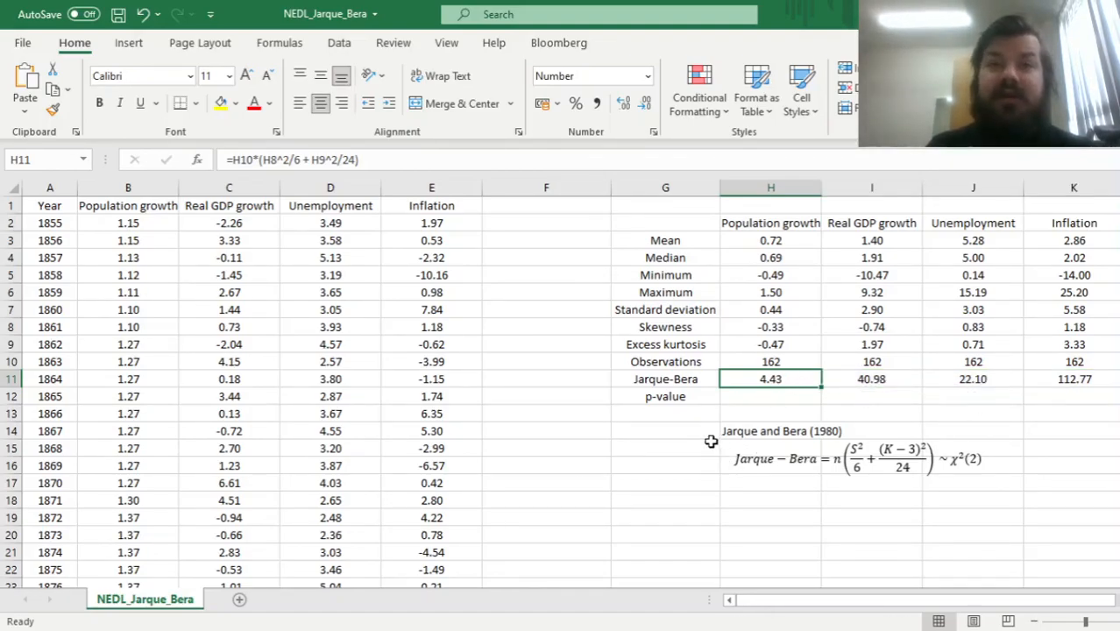
{"action": "mouse_move", "coordinate": [743, 391]}
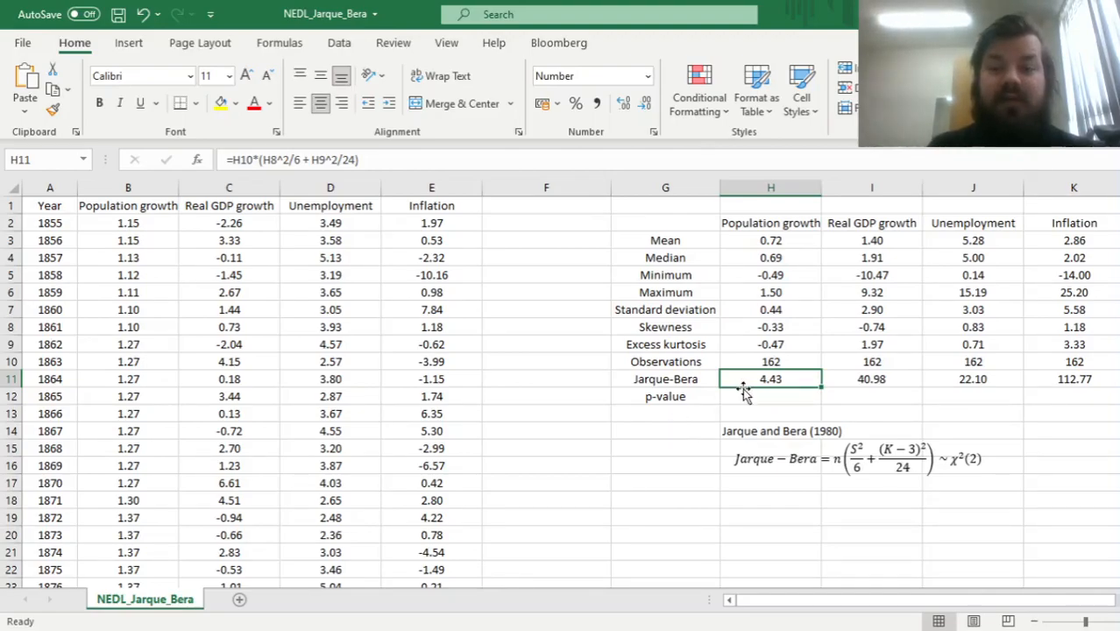
{"action": "left_click_drag", "start_coordinate": [771, 379], "coordinate": [1074, 378]}
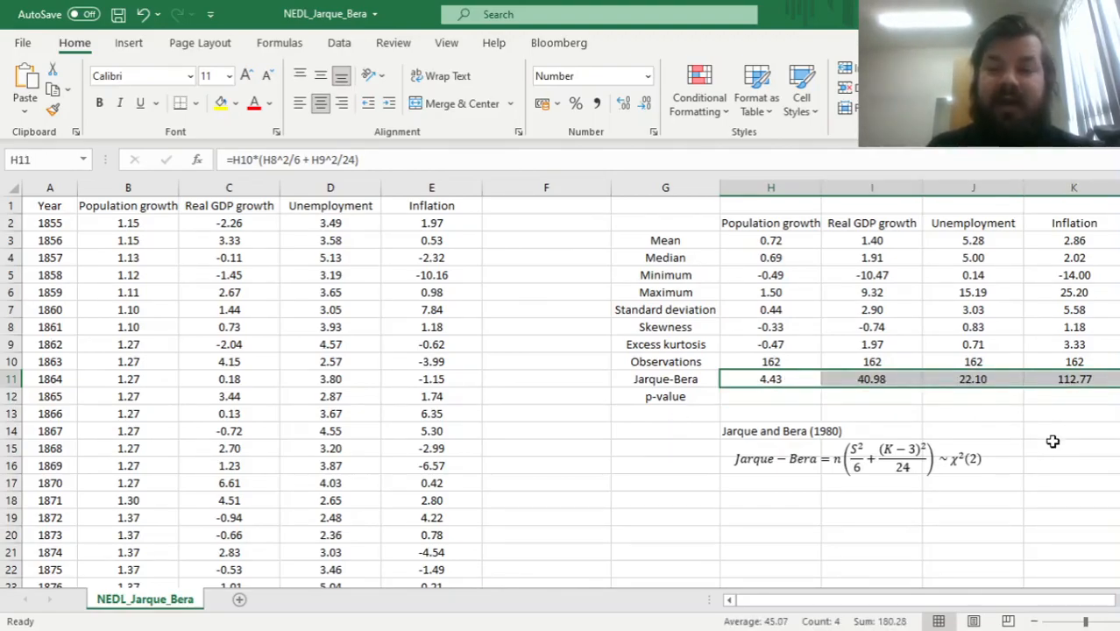
{"action": "left_click", "coordinate": [973, 379]}
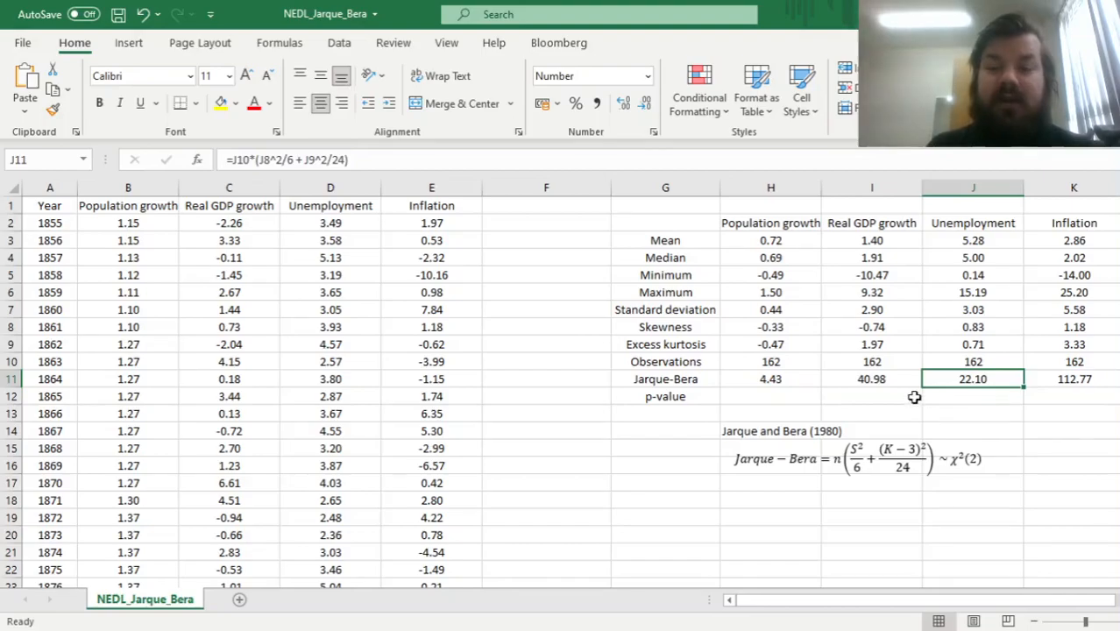
{"action": "left_click", "coordinate": [871, 379]}
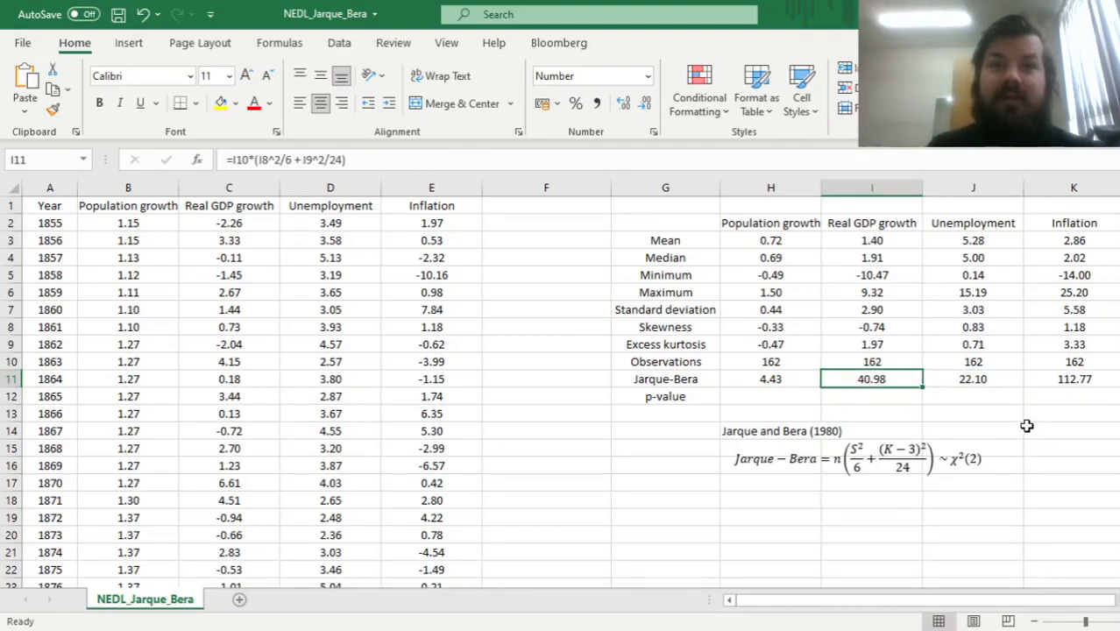
{"action": "left_click", "coordinate": [1074, 379]}
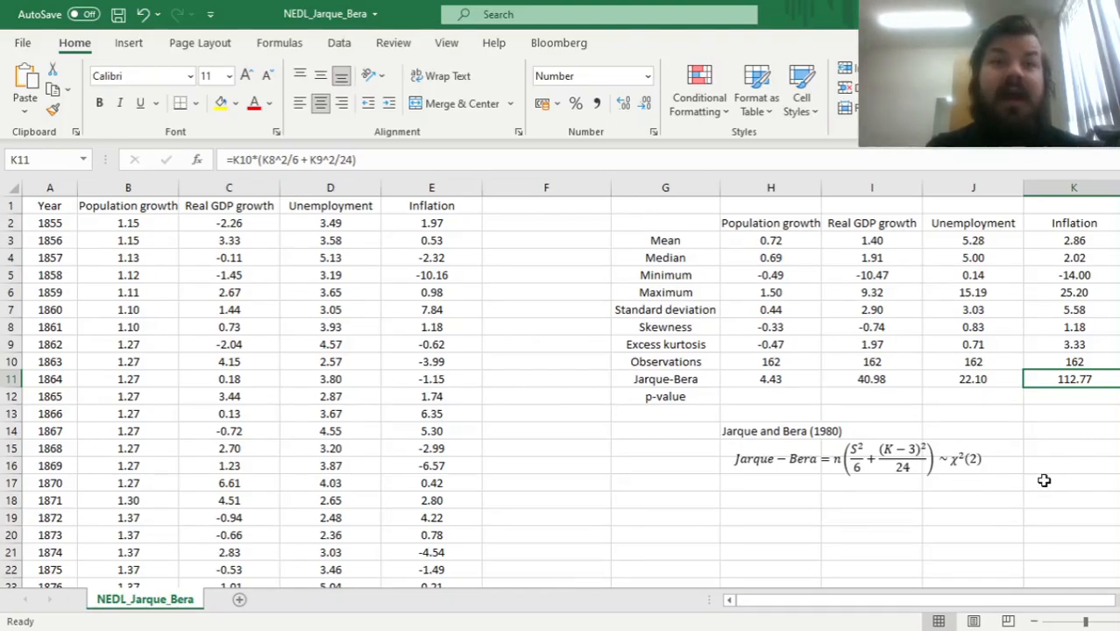
{"action": "mouse_move", "coordinate": [897, 513]}
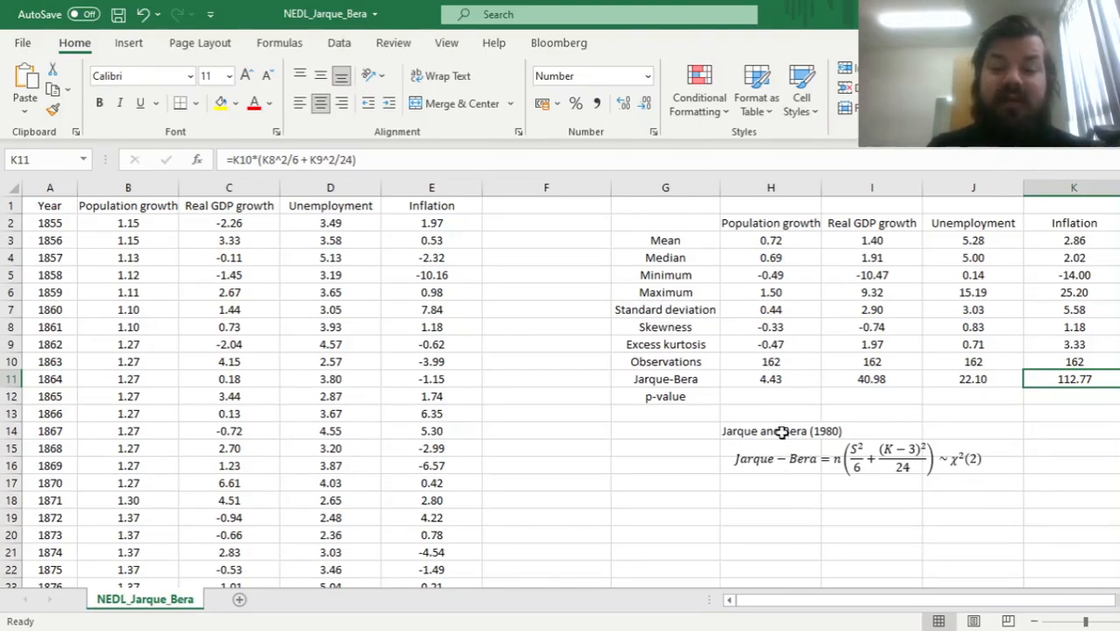
{"action": "left_click", "coordinate": [780, 430]}
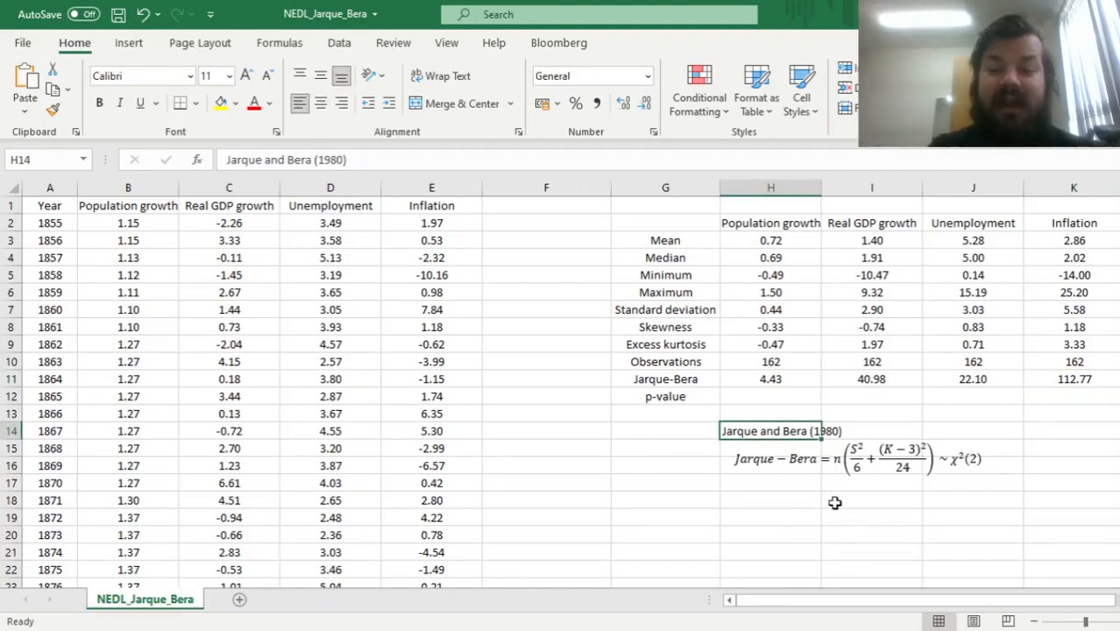
{"action": "mouse_move", "coordinate": [822, 524]}
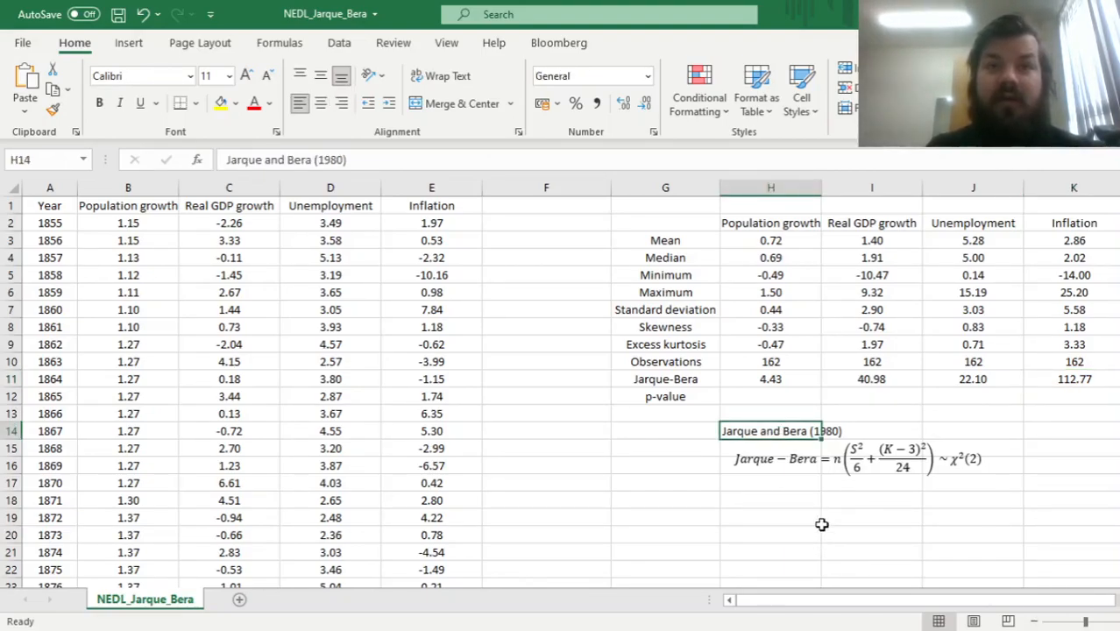
{"action": "mouse_move", "coordinate": [887, 521]}
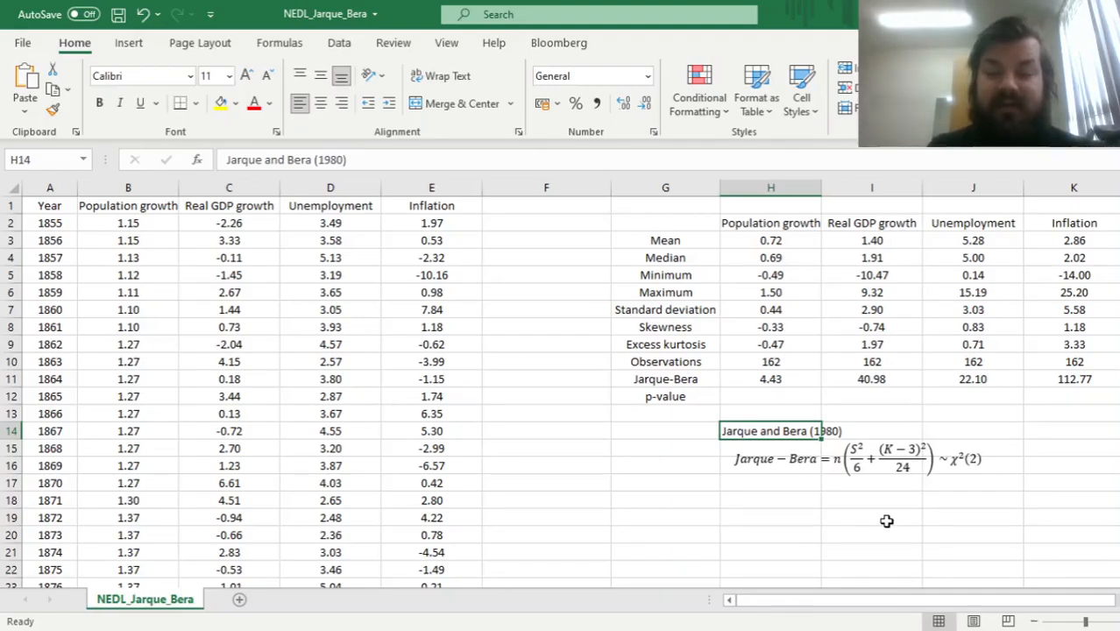
{"action": "mouse_move", "coordinate": [922, 483]}
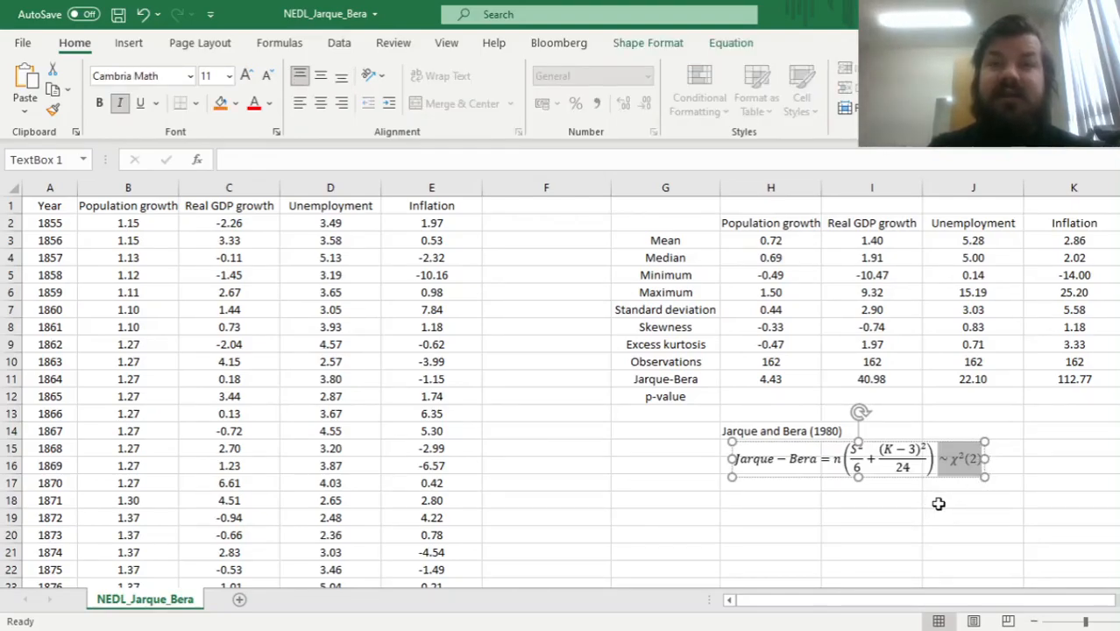
{"action": "mouse_move", "coordinate": [954, 497]}
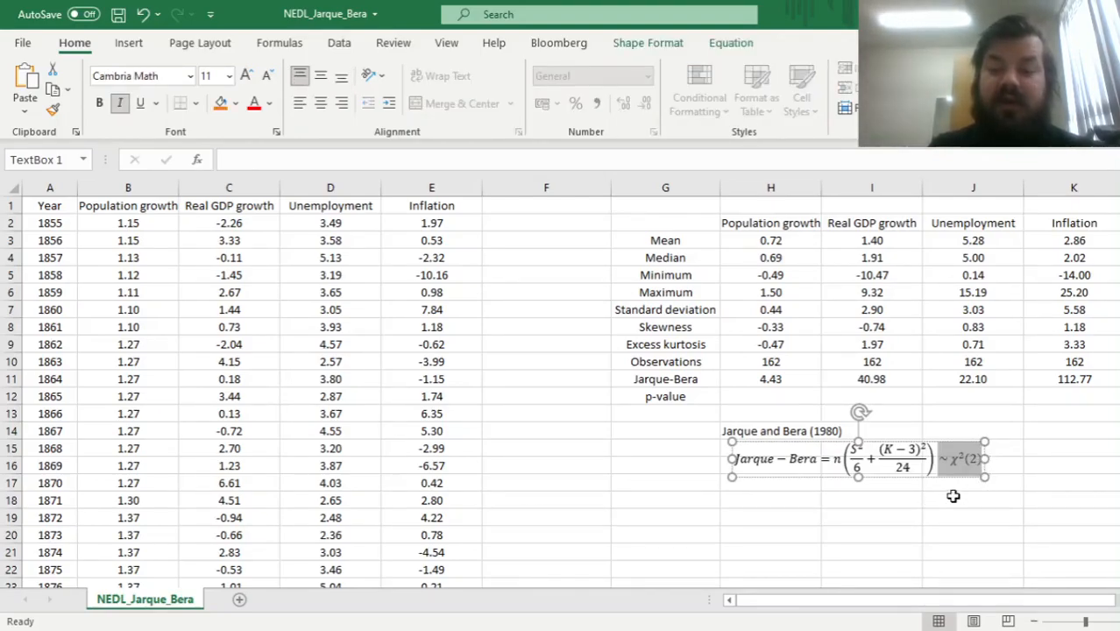
Step: Enter =CHISQ.DIST.RT(H11,2) in H12 for Population growth's p-value
{"action": "left_click", "coordinate": [770, 397]}
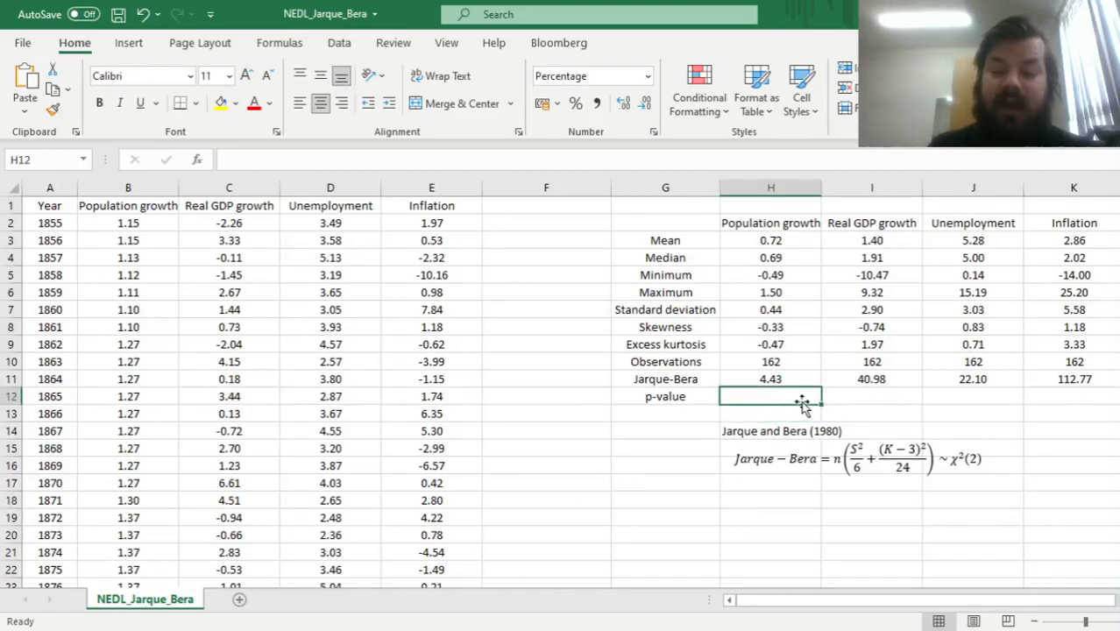
{"action": "type", "text": "=CHISQ.DIST."}
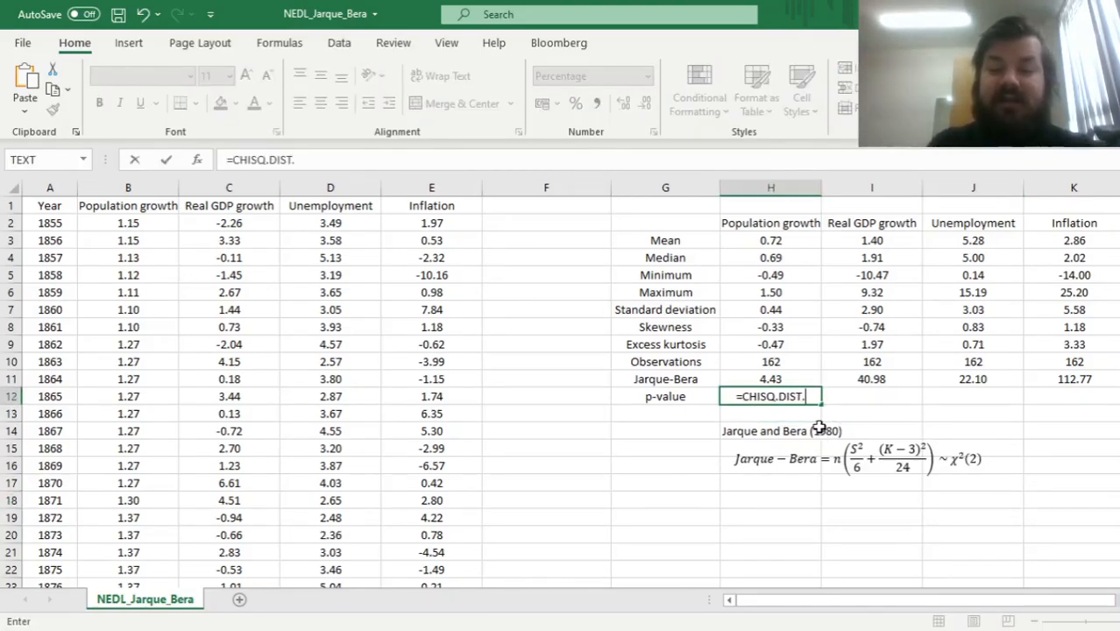
{"action": "type", "text": "RT("}
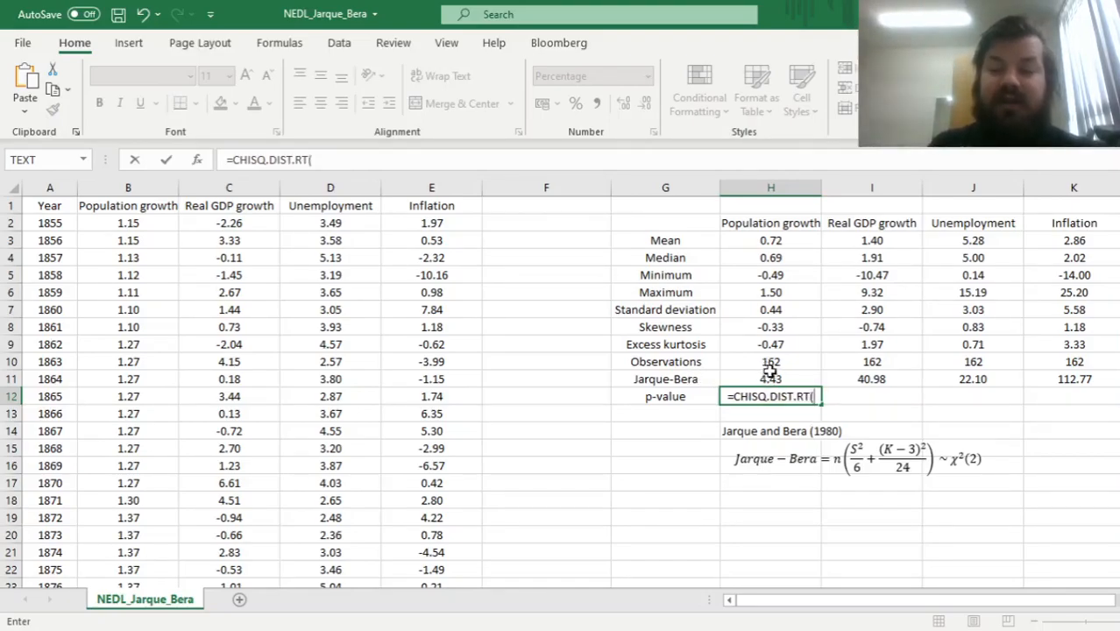
{"action": "type", "text": "H11,2"}
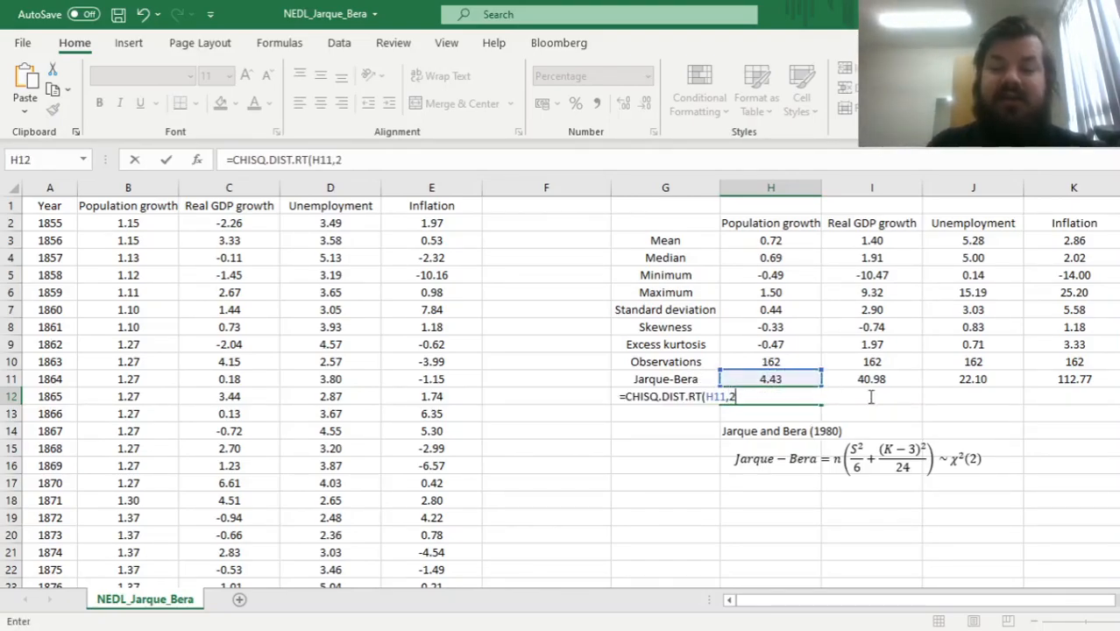
{"action": "type", "text": ")"}
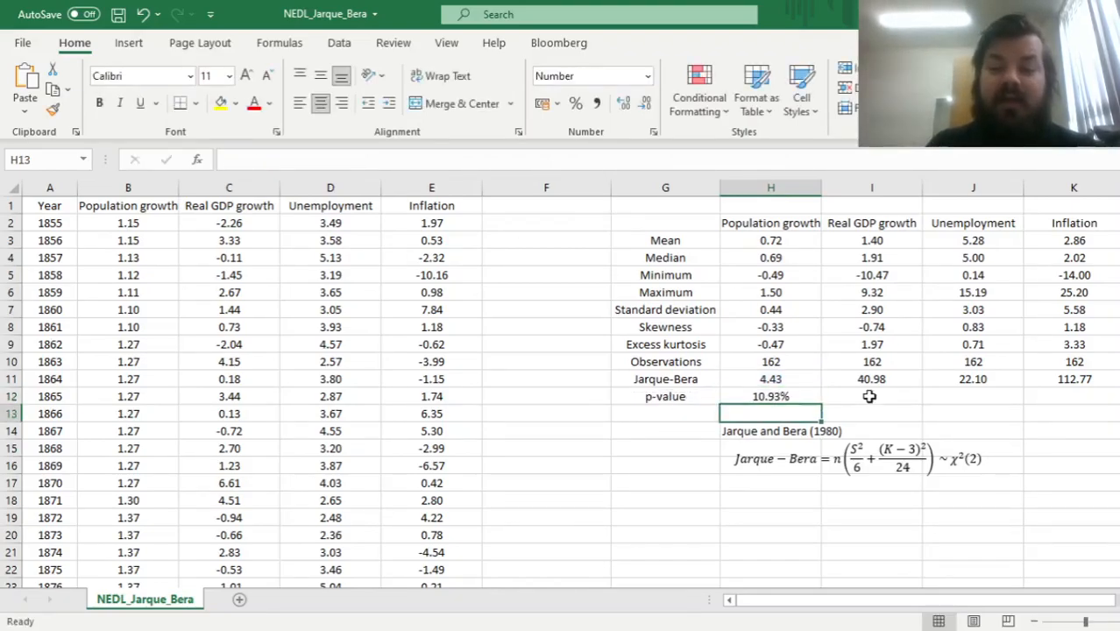
Step: Select the H12 p-value formula to copy across into I12:K12
{"action": "left_click", "coordinate": [770, 396]}
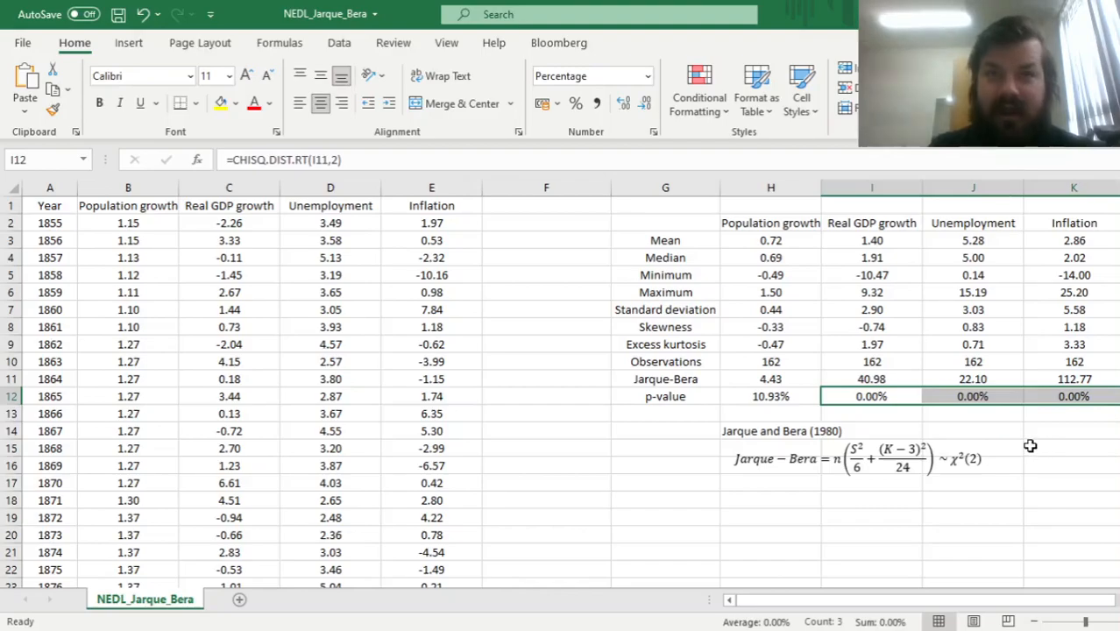
{"action": "mouse_move", "coordinate": [1017, 436]}
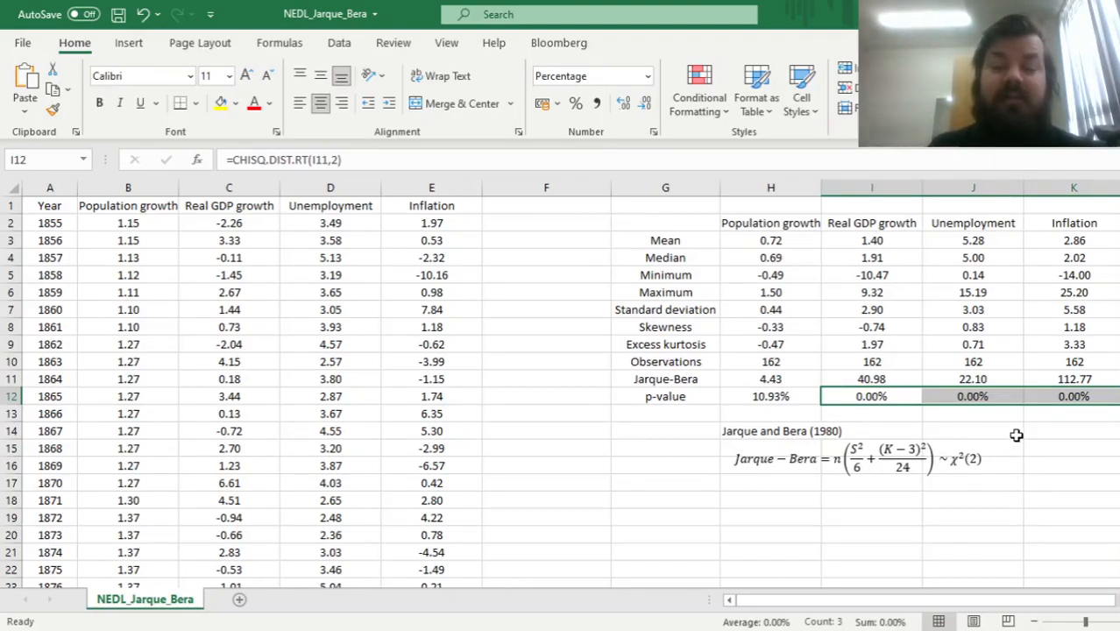
{"action": "mouse_move", "coordinate": [994, 424]}
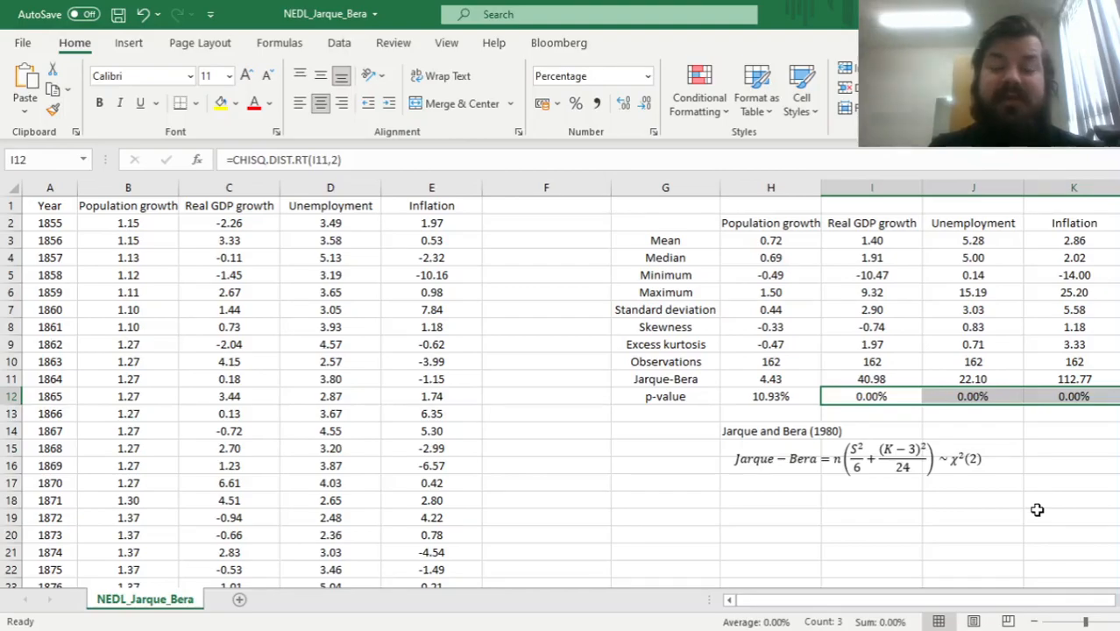
{"action": "mouse_move", "coordinate": [854, 312]}
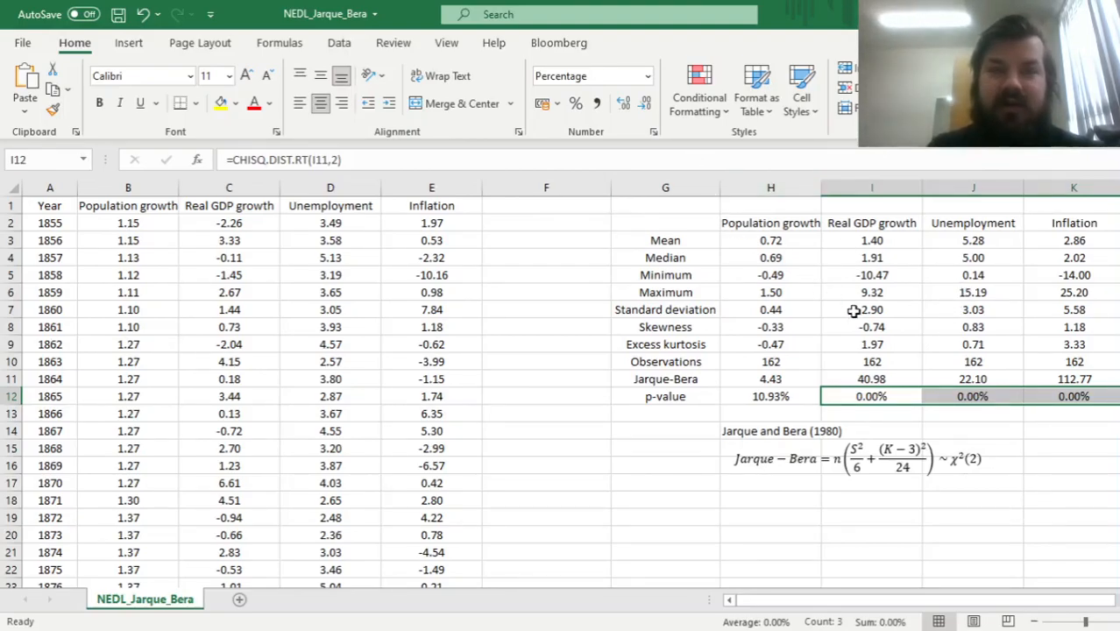
{"action": "mouse_move", "coordinate": [1043, 466]}
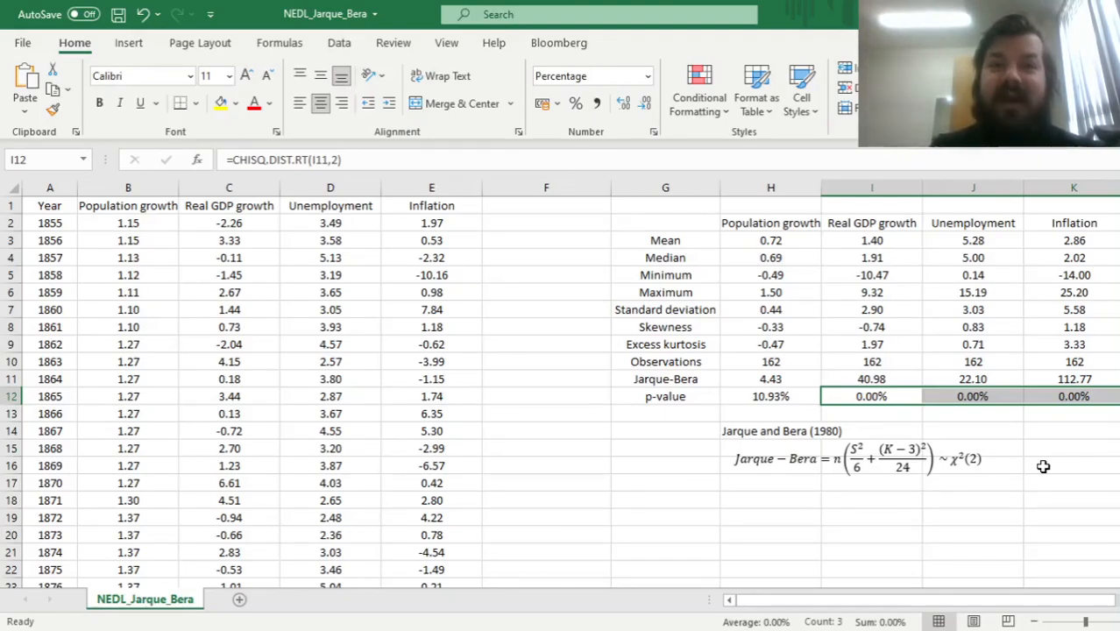
{"action": "mouse_move", "coordinate": [831, 573]}
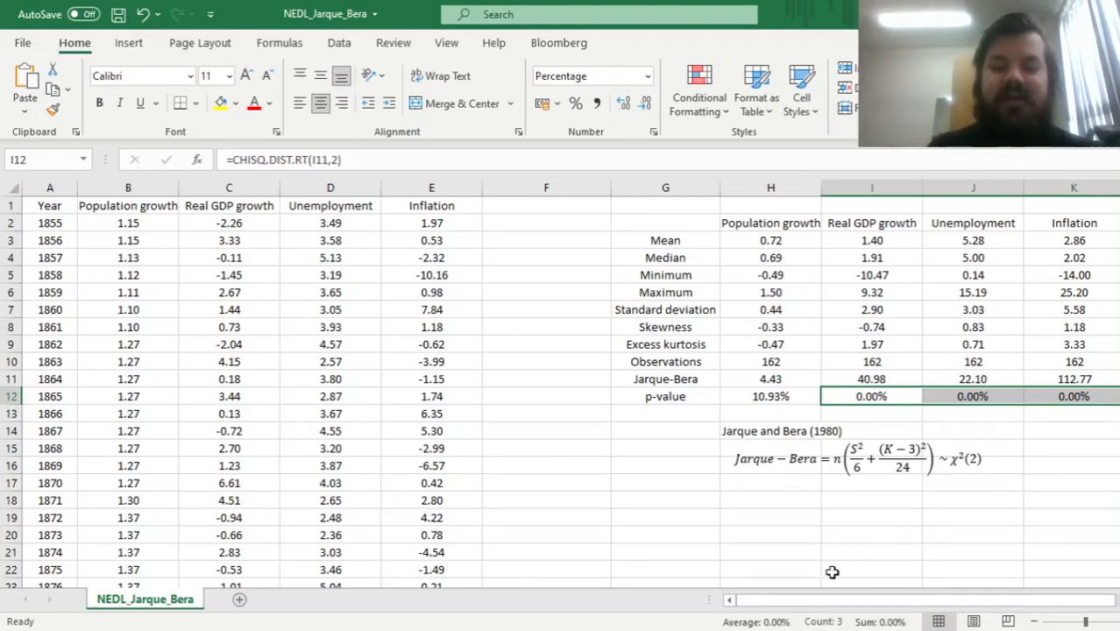